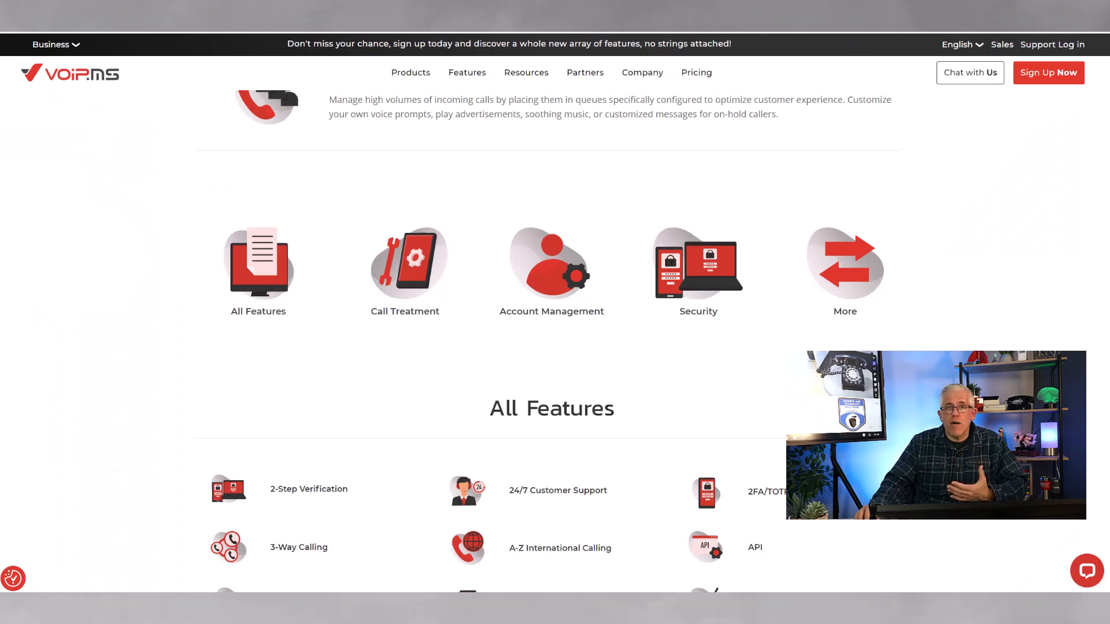
Switch the VoIP.ms website from Residential to Business via the top-left selector
{"action": "scroll", "scroll_direction": "down", "scroll_amount": 3}
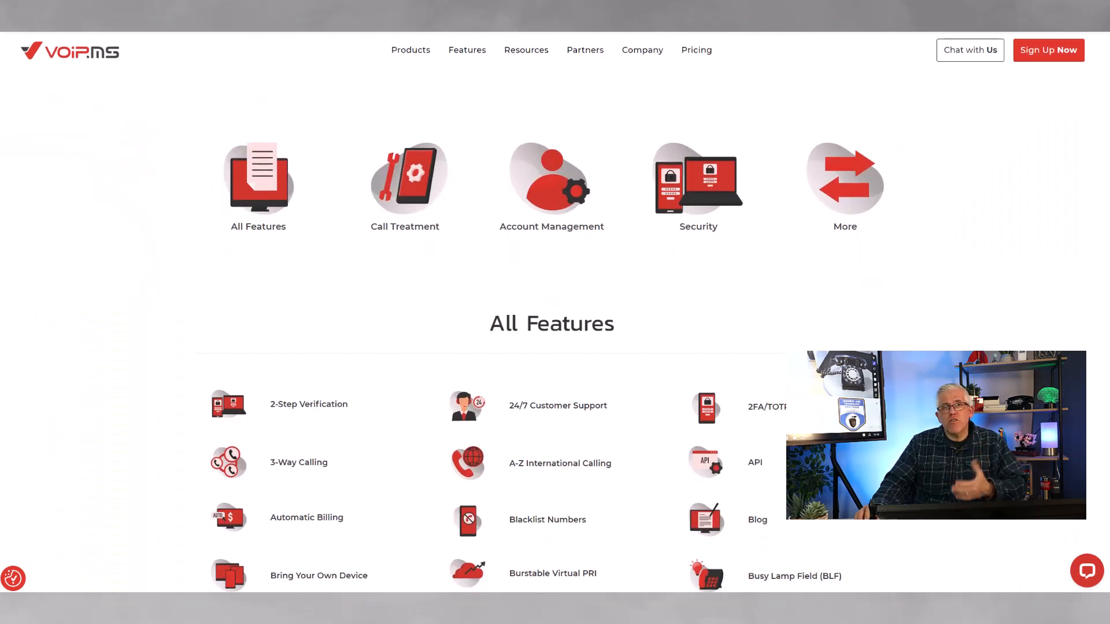
{"action": "scroll", "scroll_direction": "down", "scroll_amount": 3}
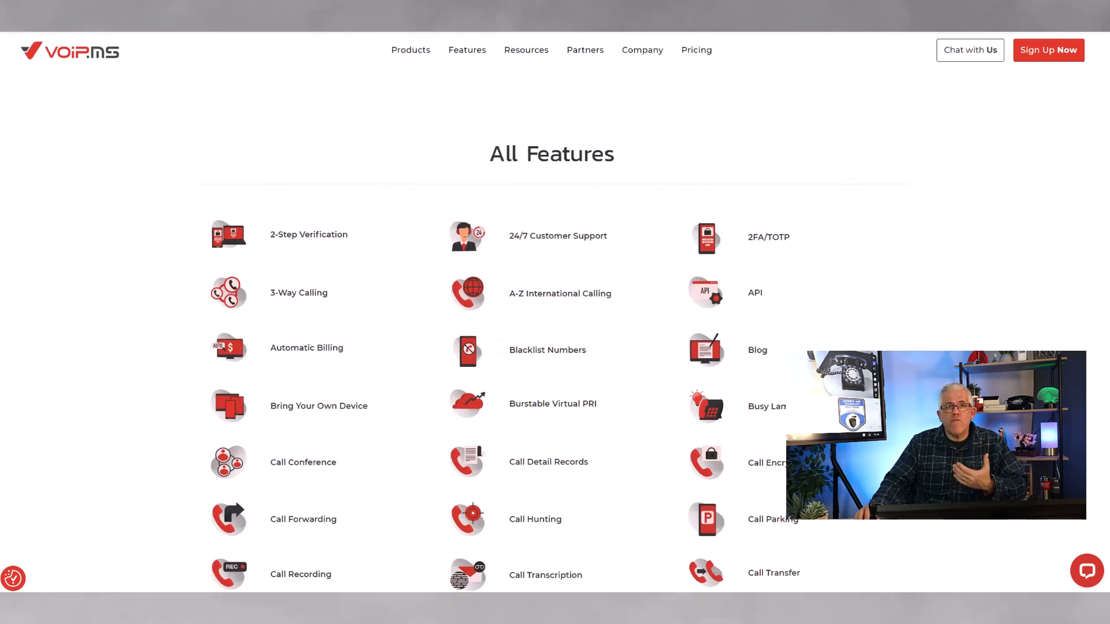
{"action": "scroll", "scroll_direction": "down", "scroll_amount": 3}
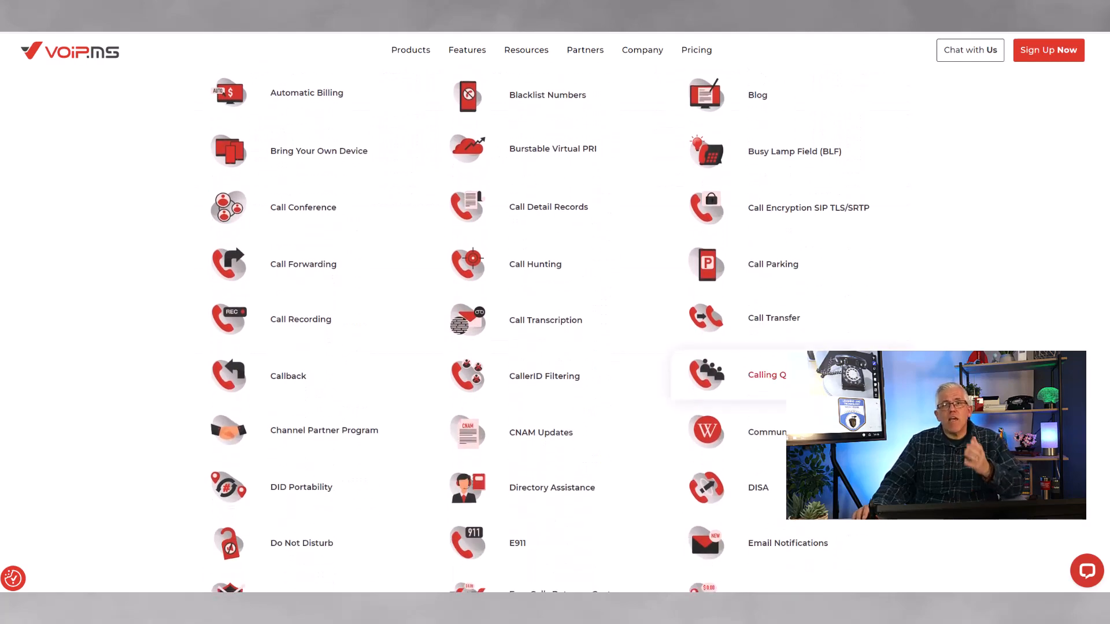
{"action": "scroll", "scroll_direction": "down", "scroll_amount": 3}
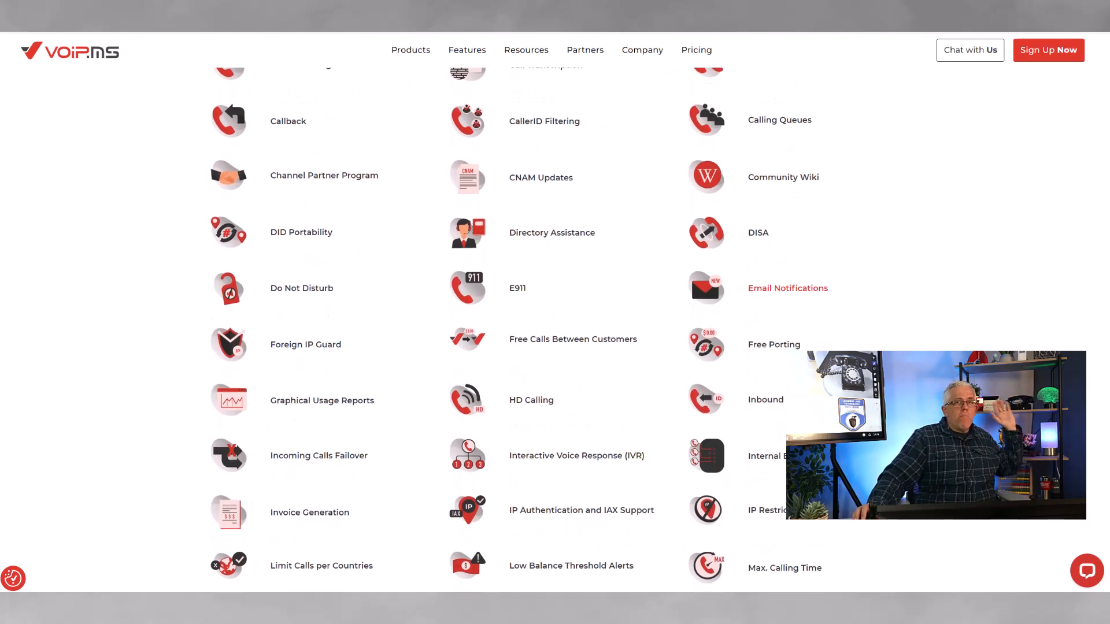
{"action": "scroll", "scroll_direction": "down", "scroll_amount": 3}
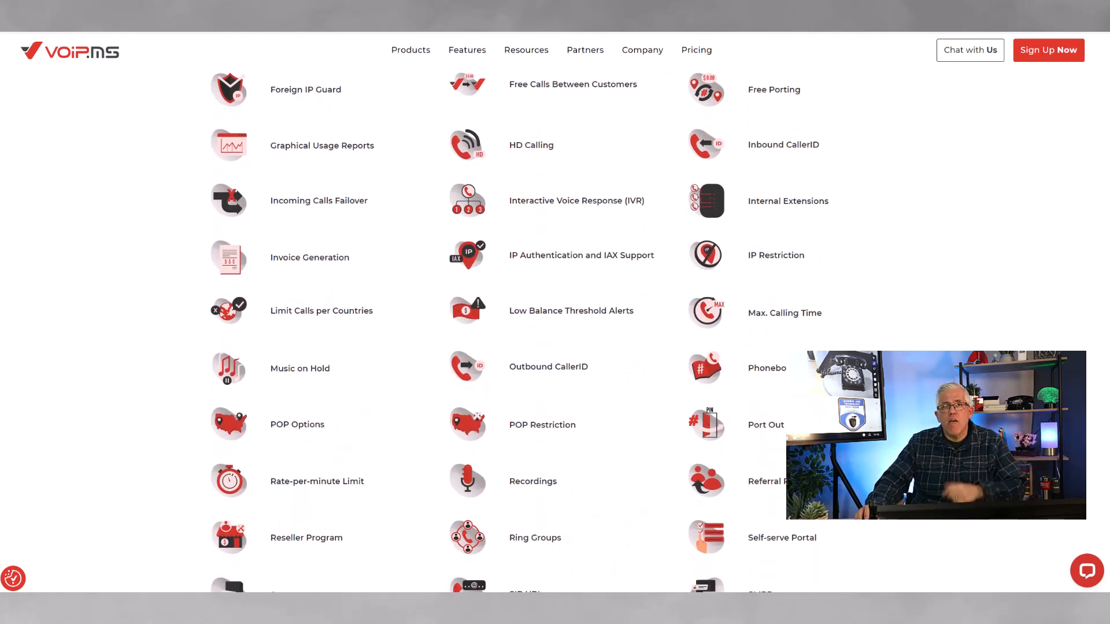
{"action": "scroll", "scroll_direction": "down", "scroll_amount": 3}
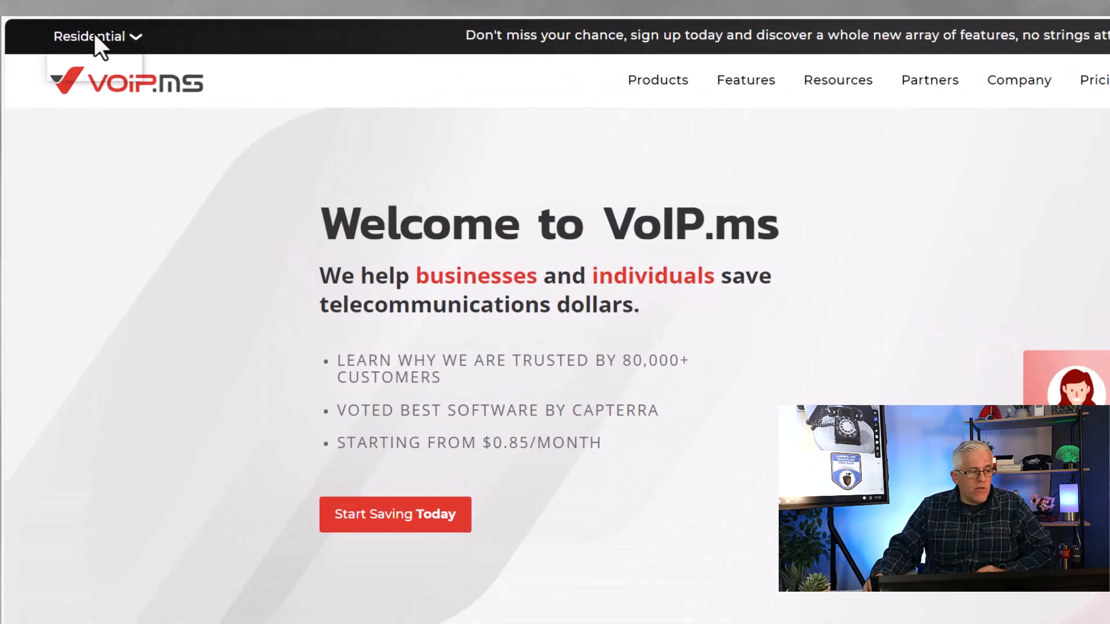
{"action": "left_click", "coordinate": [89, 36]}
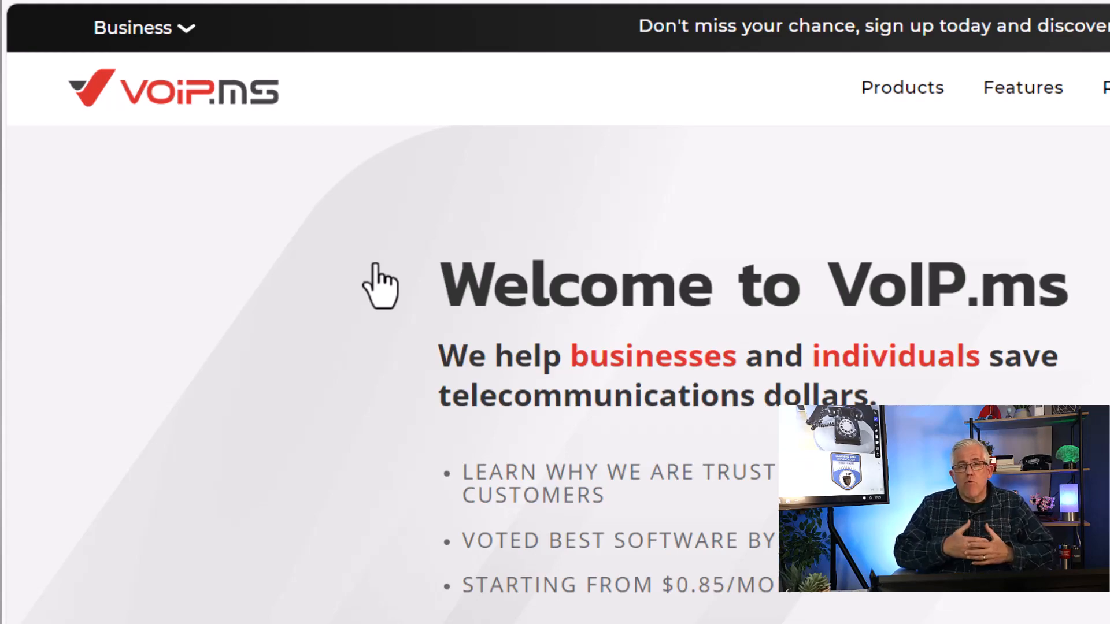
{"action": "scroll", "scroll_direction": "down", "scroll_amount": 3}
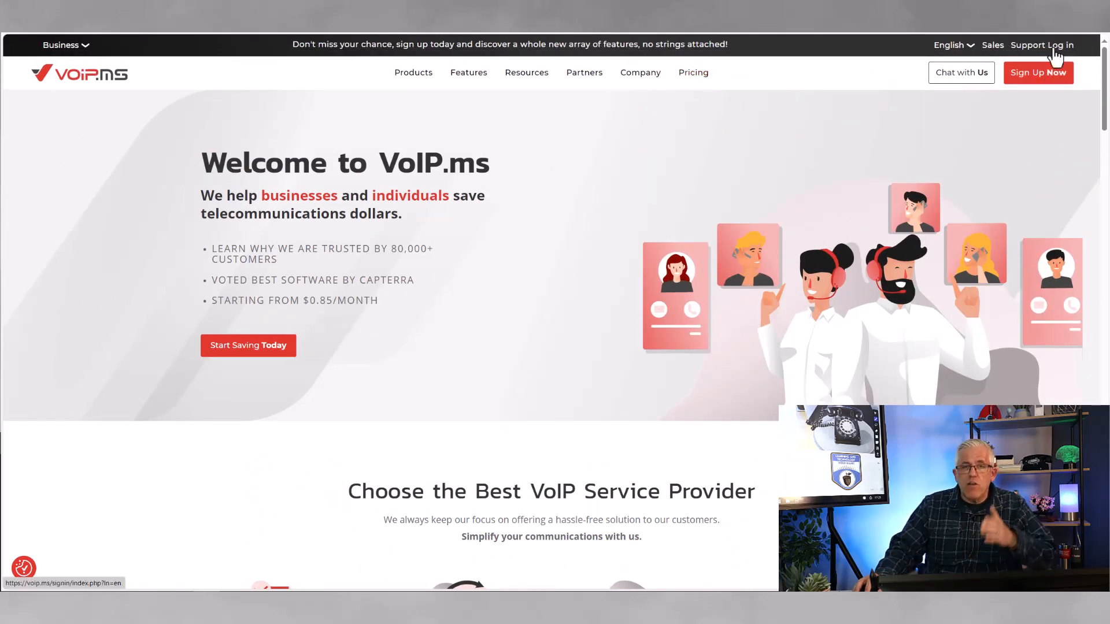
Sign in to the VoIP.ms customer portal and reveal the Finances menu options
{"action": "left_click", "coordinate": [1055, 46]}
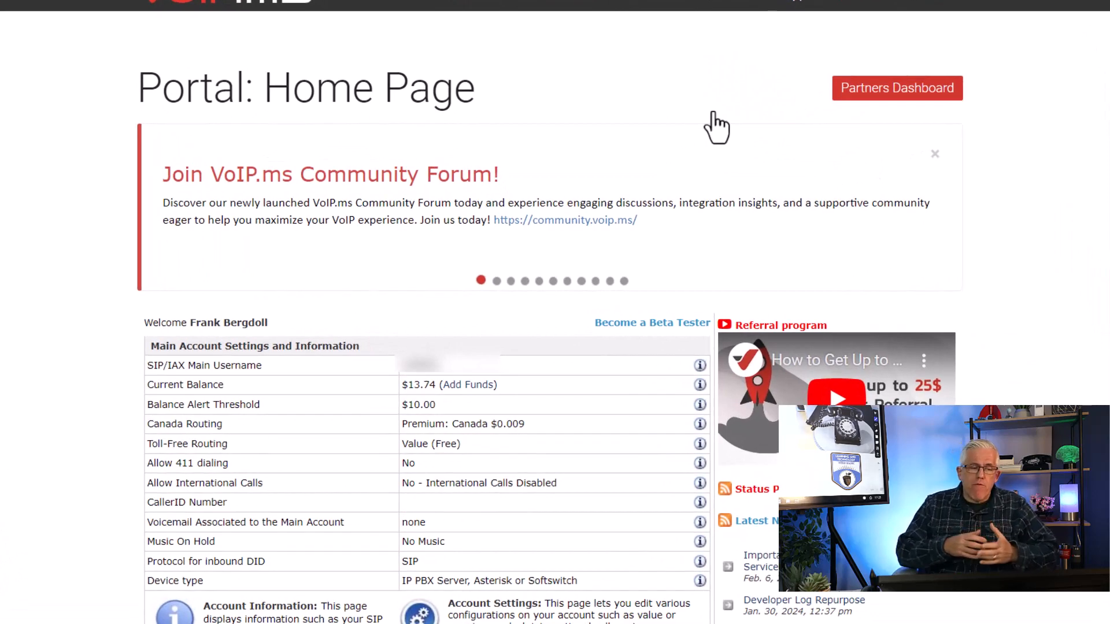
{"action": "mouse_move", "coordinate": [460, 403]}
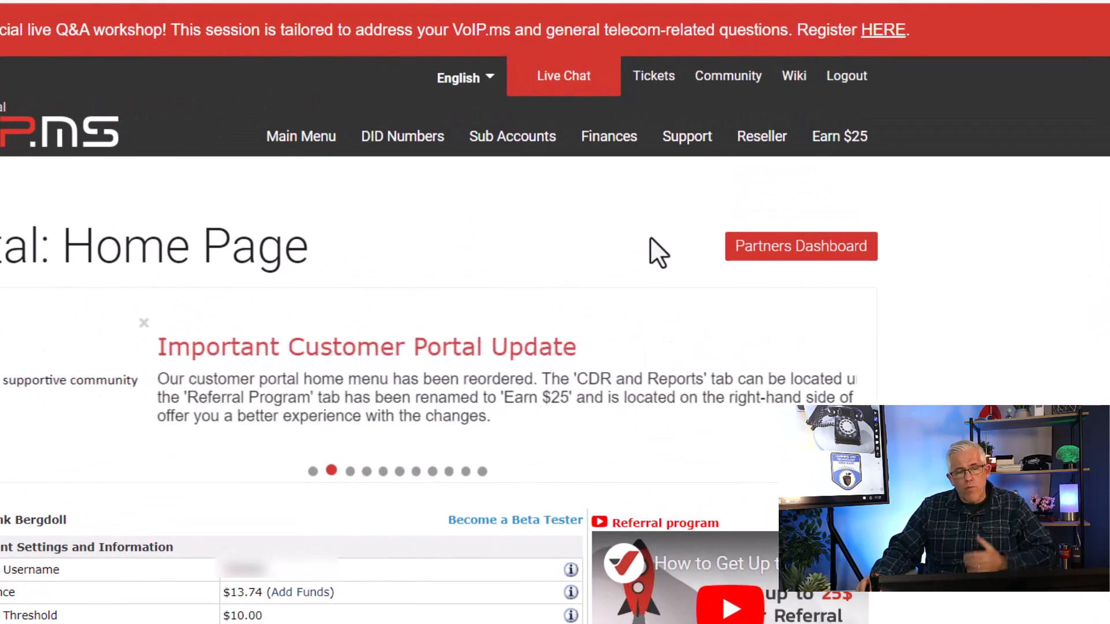
{"action": "left_click", "coordinate": [512, 136]}
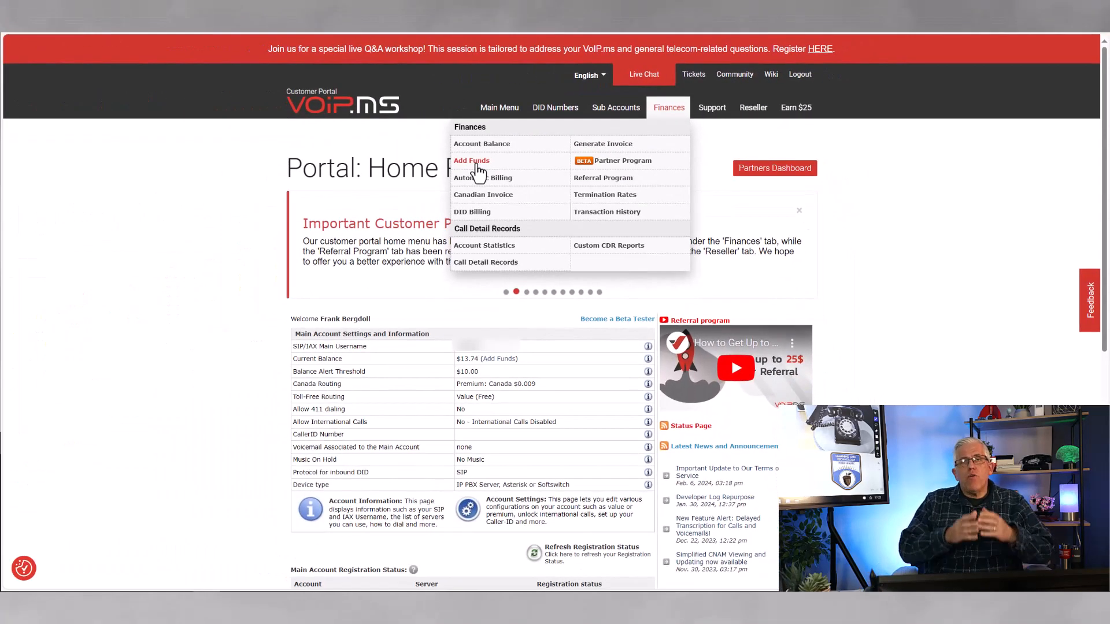
Go to Finances > Add Funds showing PayPal, credit card and automatic billing at $15
{"action": "left_click", "coordinate": [471, 161]}
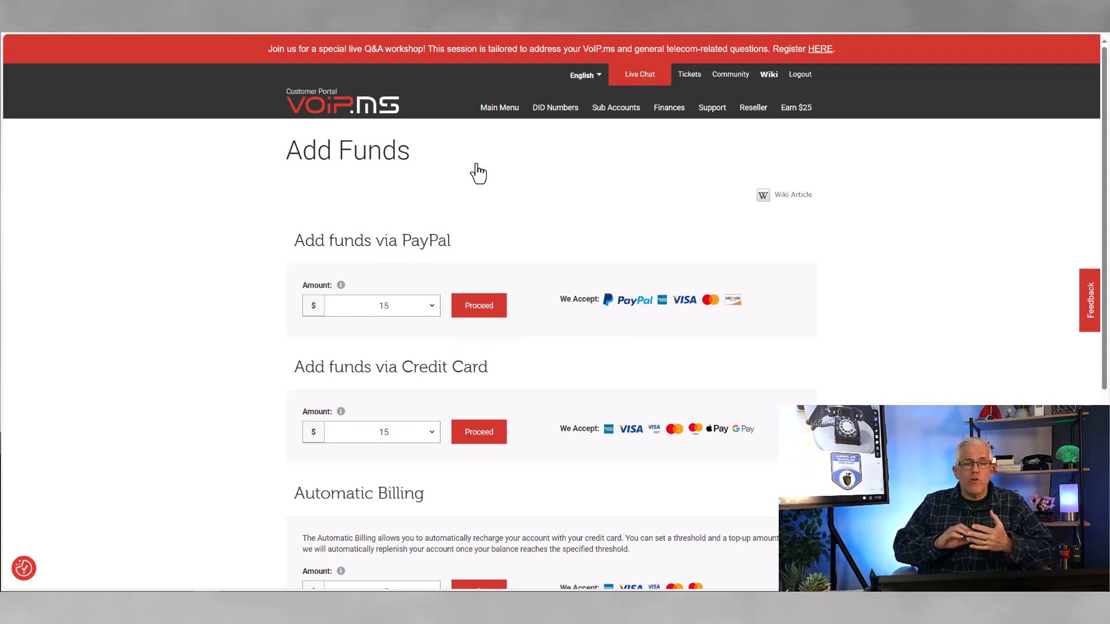
{"action": "scroll", "scroll_direction": "down", "scroll_amount": 3}
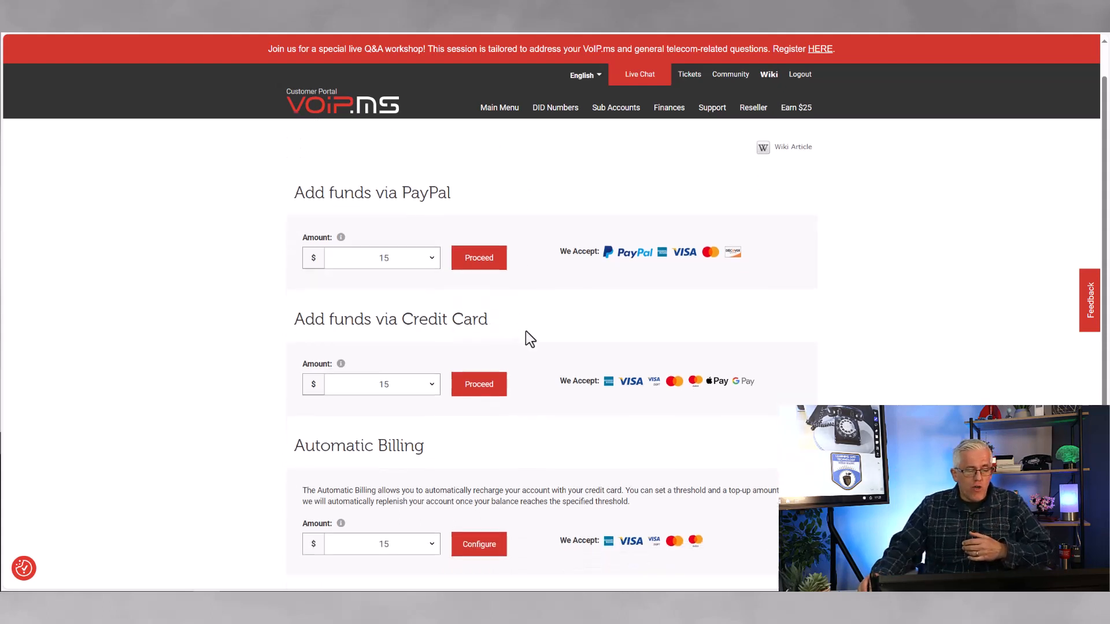
{"action": "scroll", "scroll_direction": "down", "scroll_amount": 3}
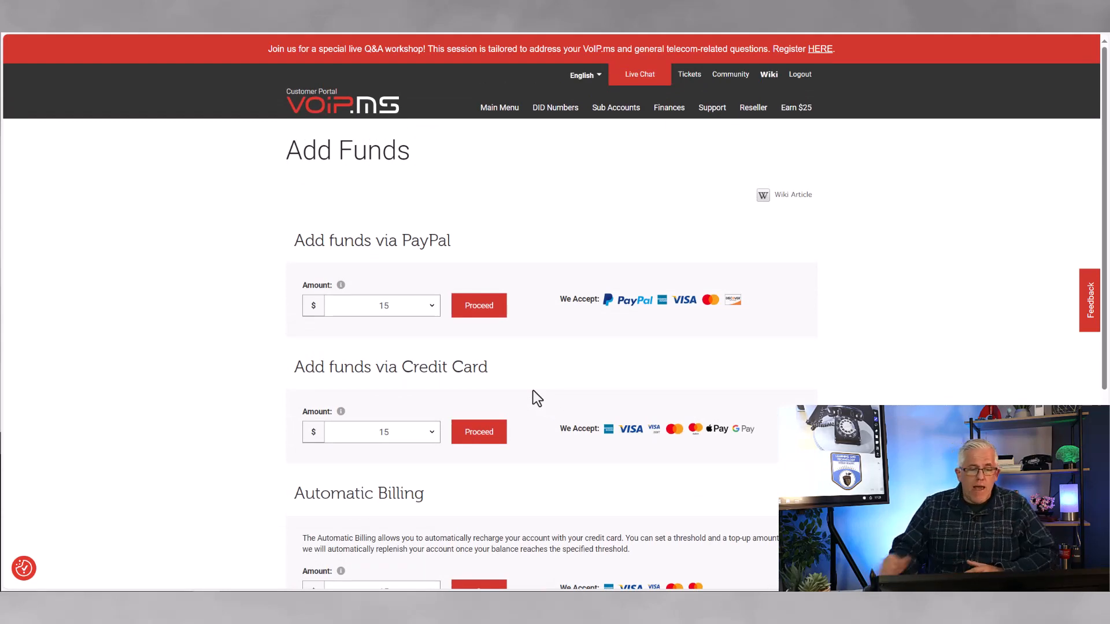
Reveal the DID Numbers menu with Order DID(s), voicemail and ring group options
{"action": "left_click", "coordinate": [606, 111]}
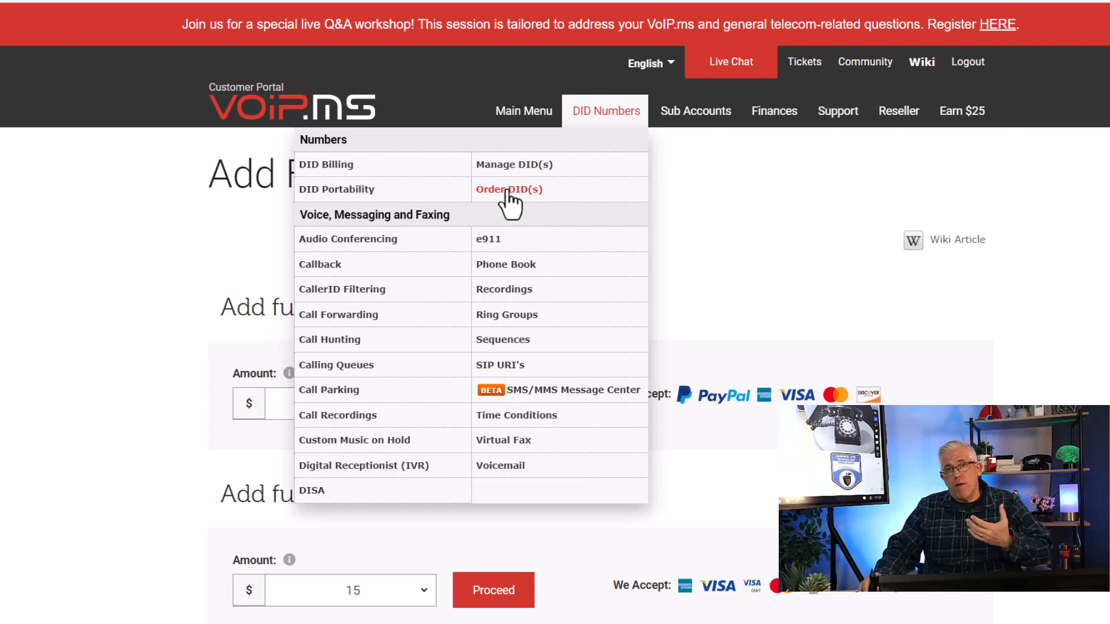
{"action": "mouse_move", "coordinate": [404, 200]}
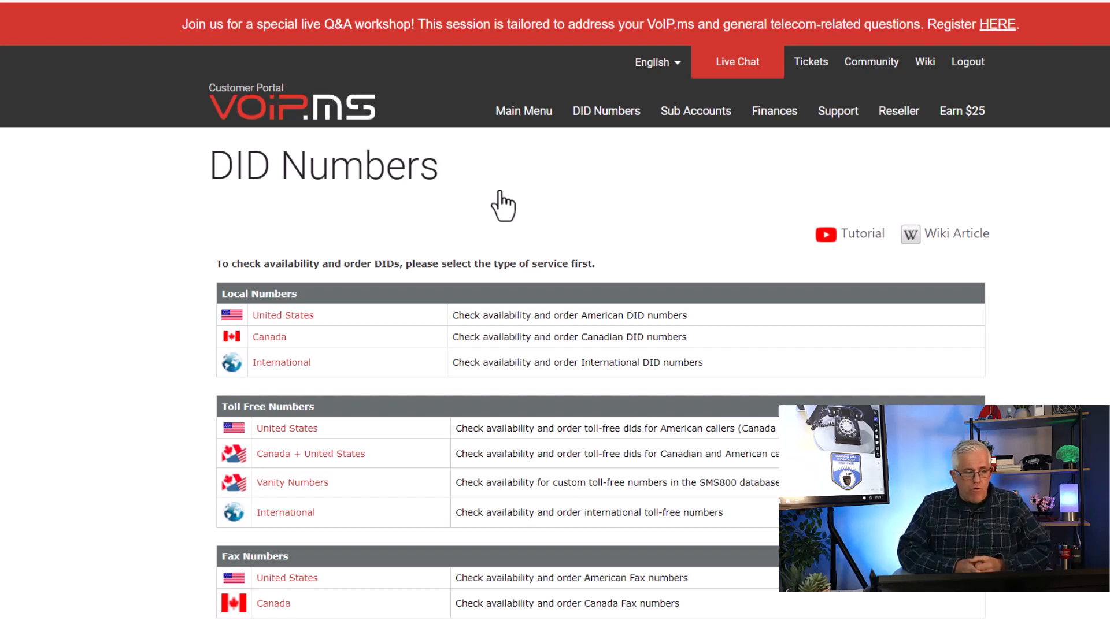
{"action": "mouse_move", "coordinate": [393, 314]}
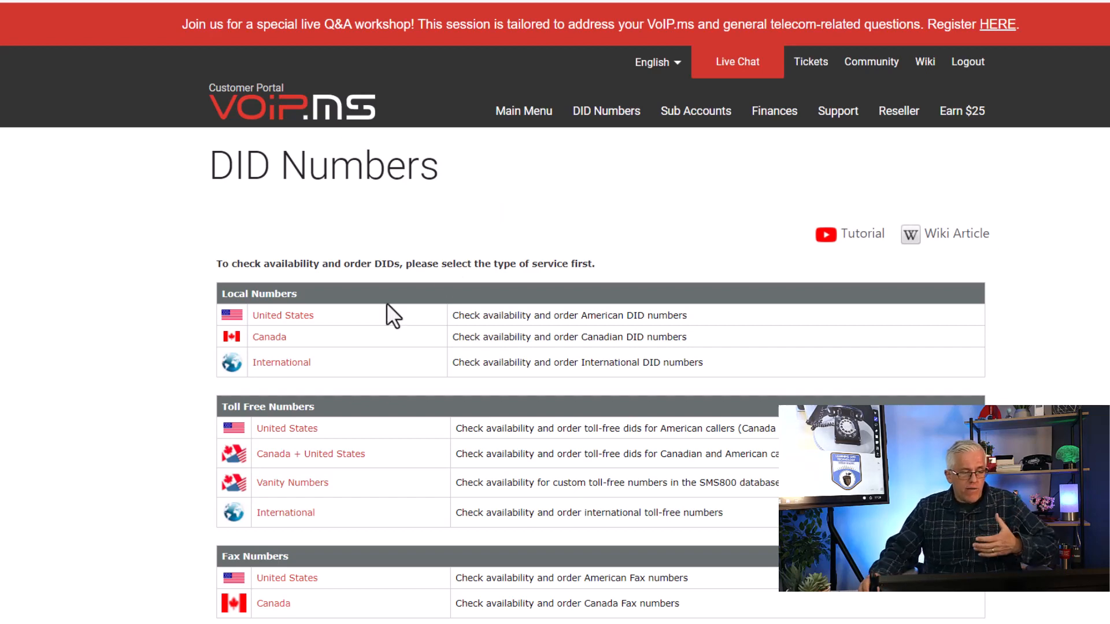
{"action": "scroll", "scroll_direction": "down", "scroll_amount": 3}
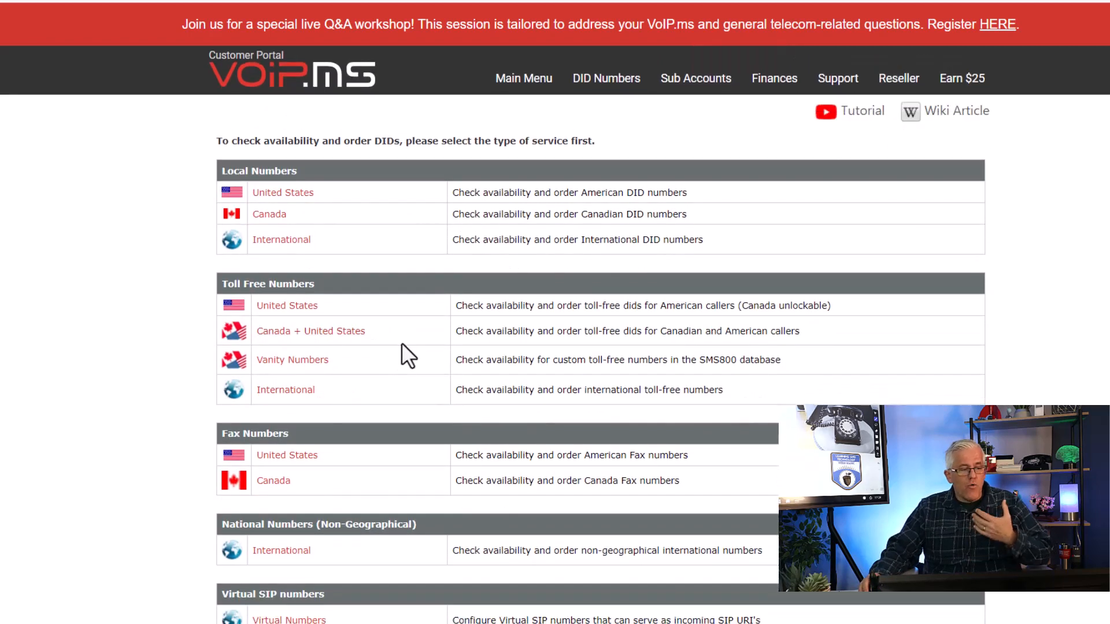
{"action": "mouse_move", "coordinate": [423, 390]}
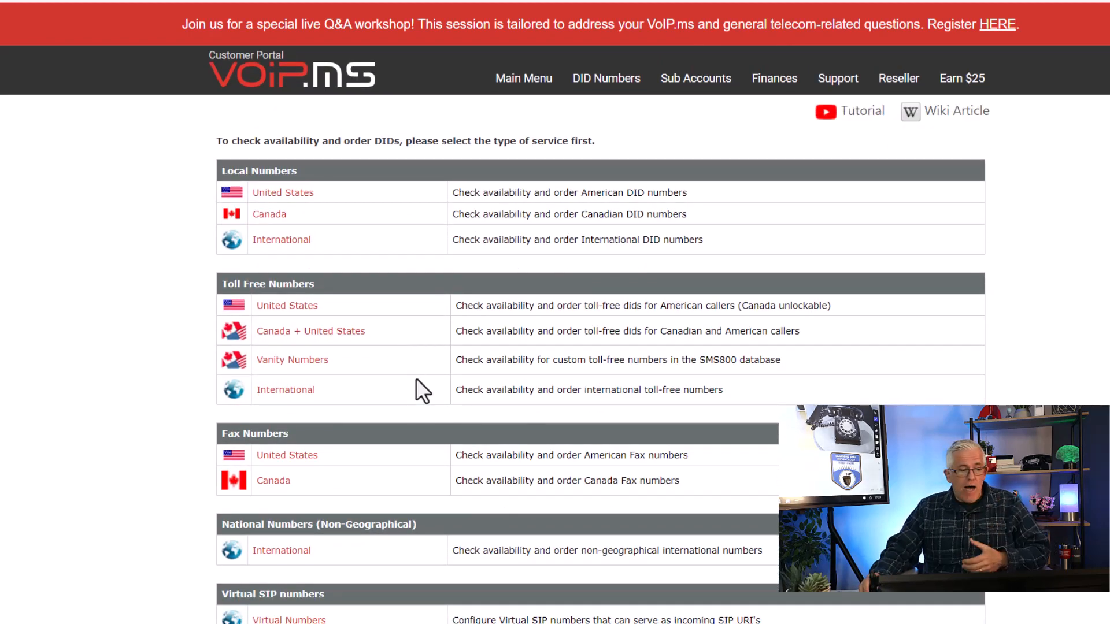
{"action": "mouse_move", "coordinate": [395, 458]}
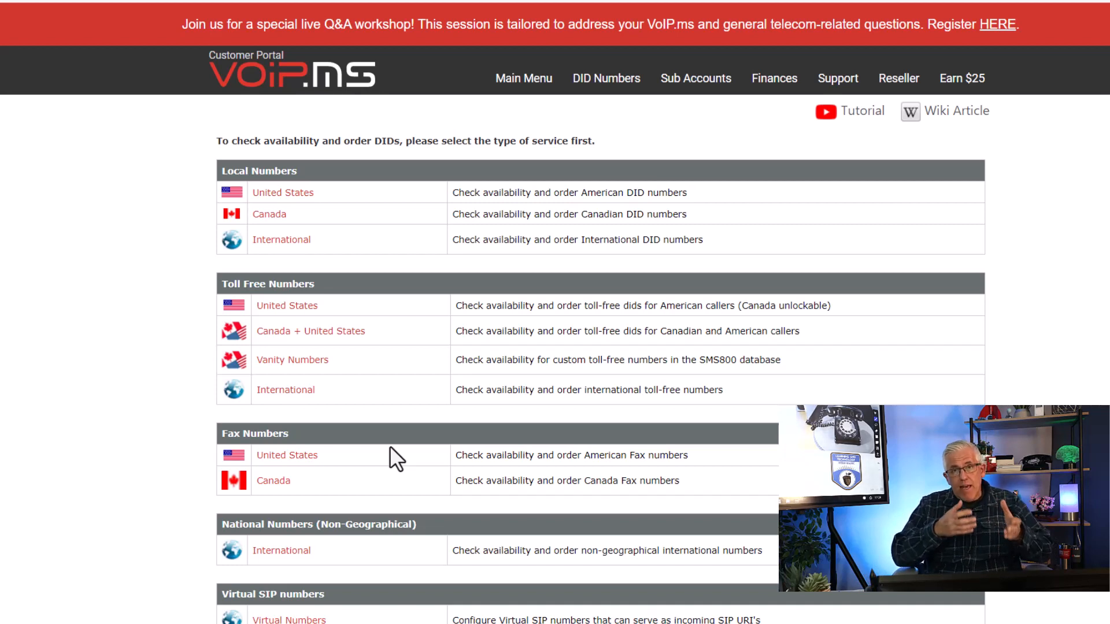
{"action": "mouse_move", "coordinate": [386, 530]}
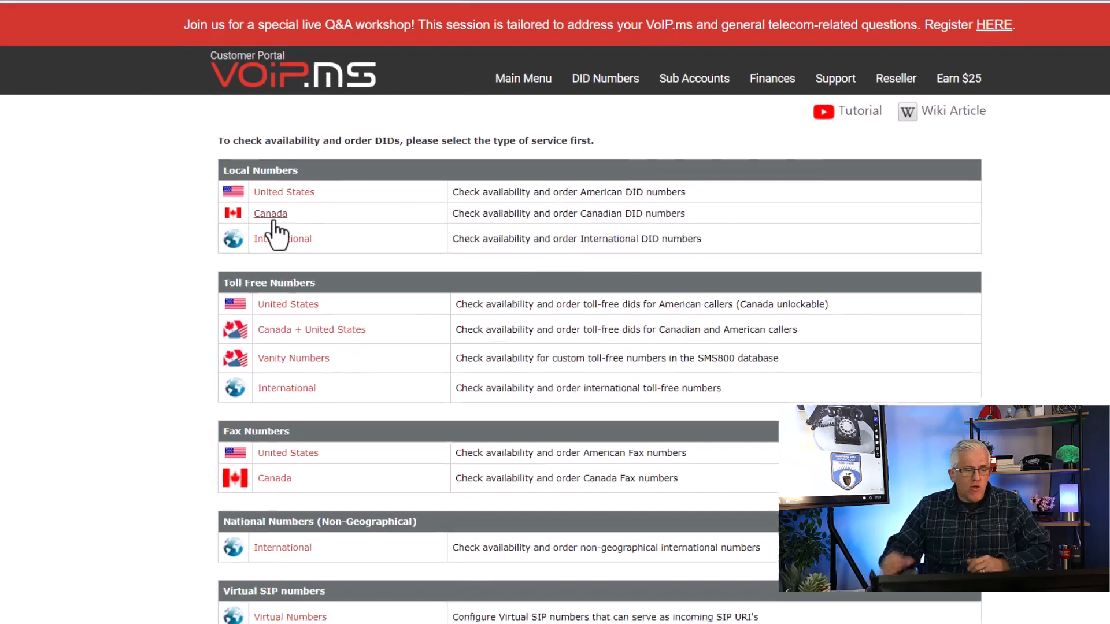
Start a local Canadian number order and list Alberta rate centres down to Edmonton
{"action": "left_click", "coordinate": [270, 212]}
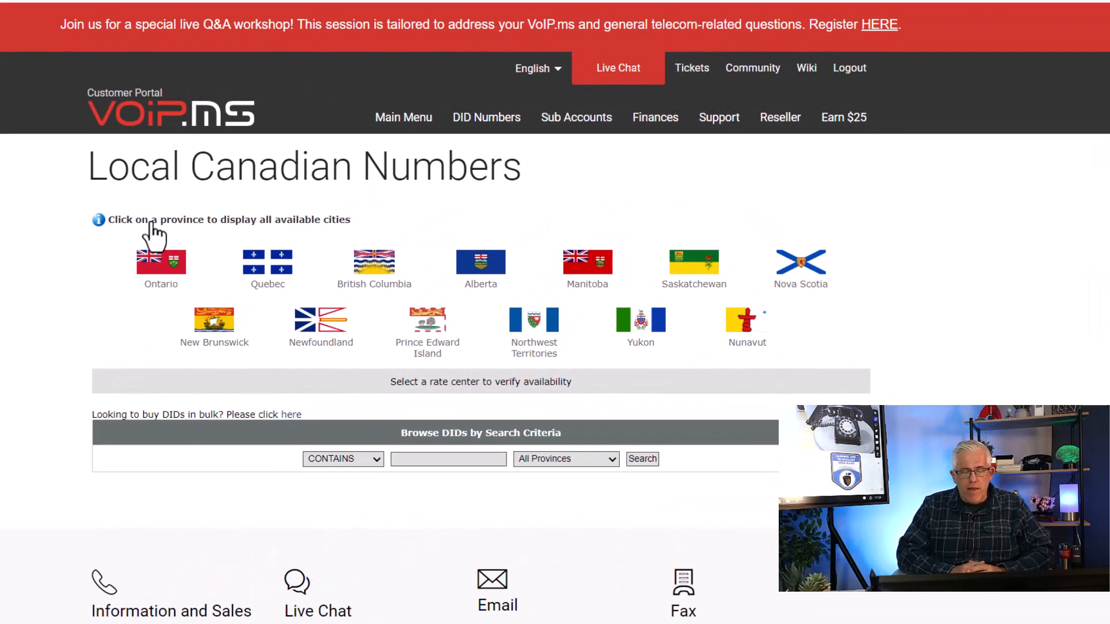
{"action": "mouse_move", "coordinate": [471, 256]}
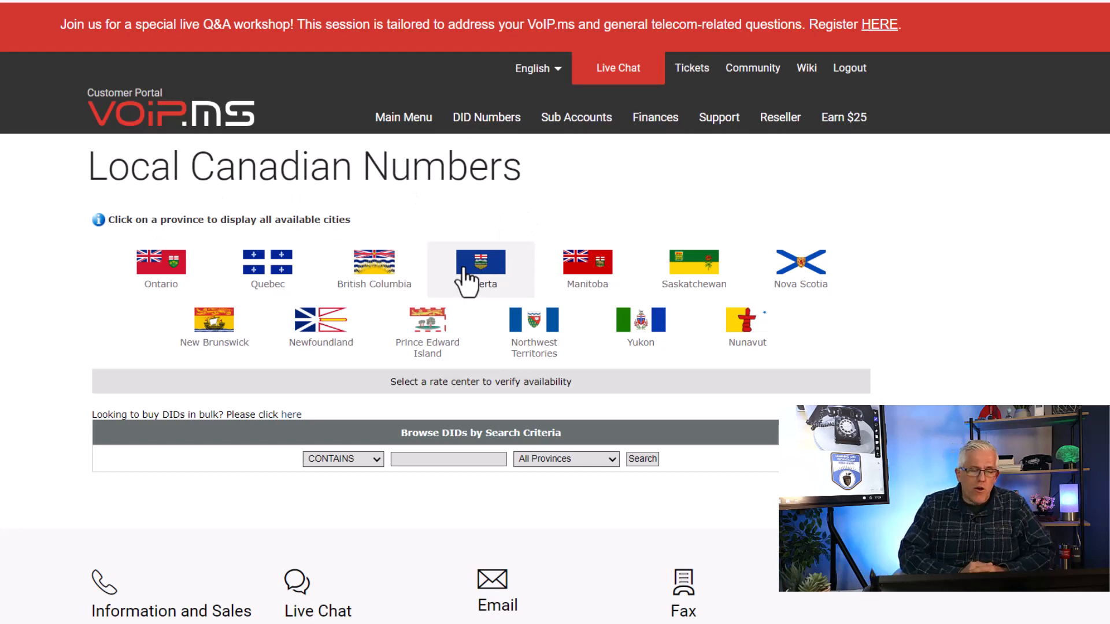
{"action": "left_click", "coordinate": [481, 261]}
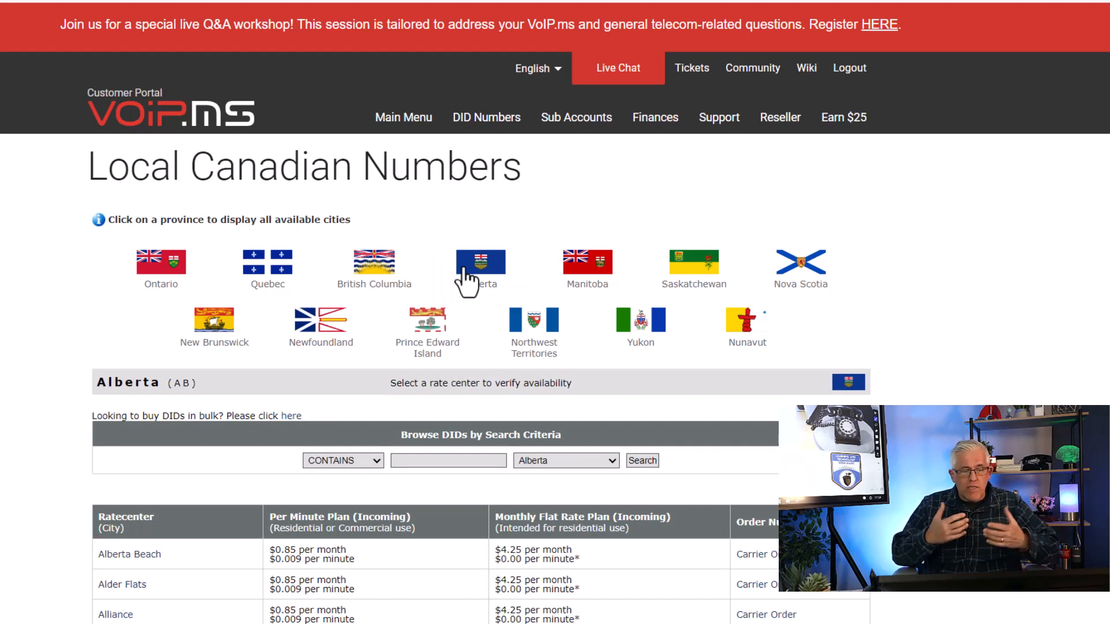
{"action": "mouse_move", "coordinate": [440, 329]}
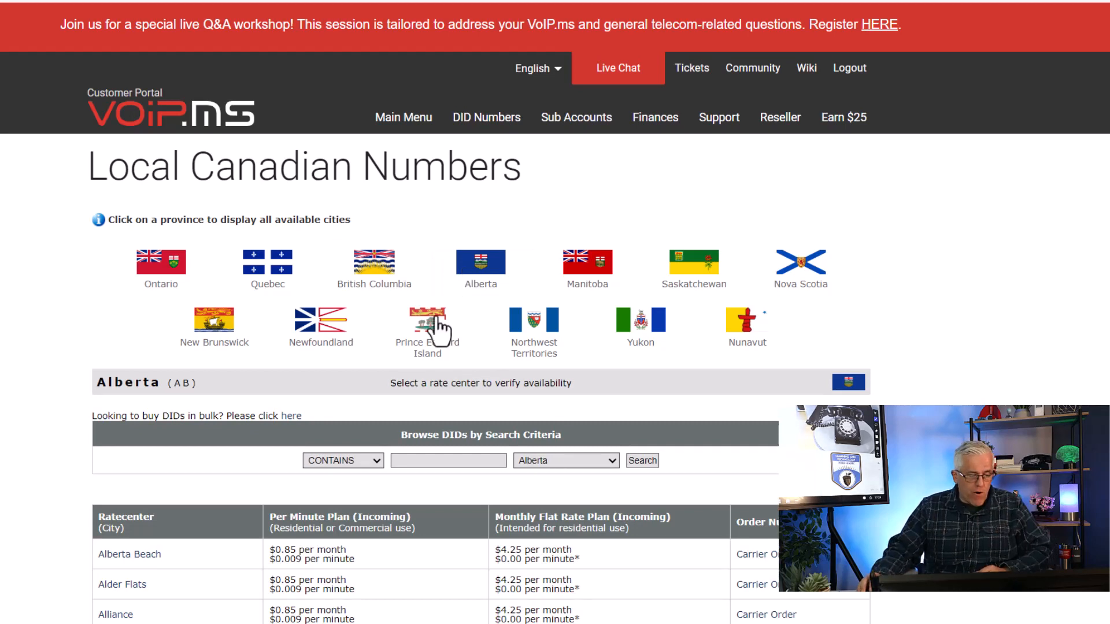
{"action": "scroll", "scroll_direction": "down", "scroll_amount": 3}
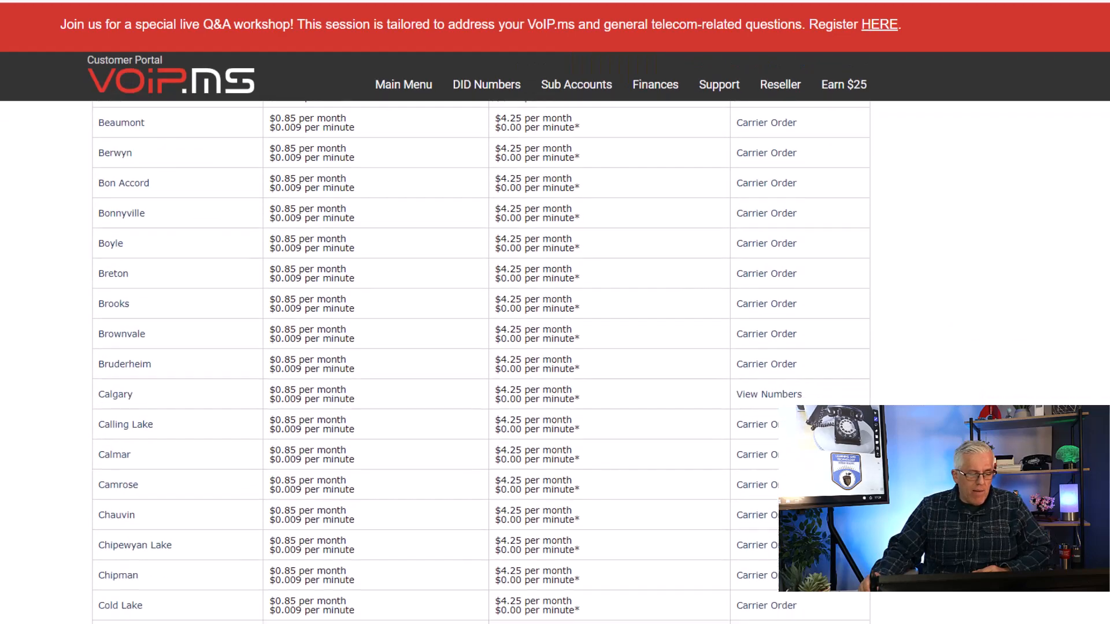
{"action": "scroll", "scroll_direction": "down", "scroll_amount": 3}
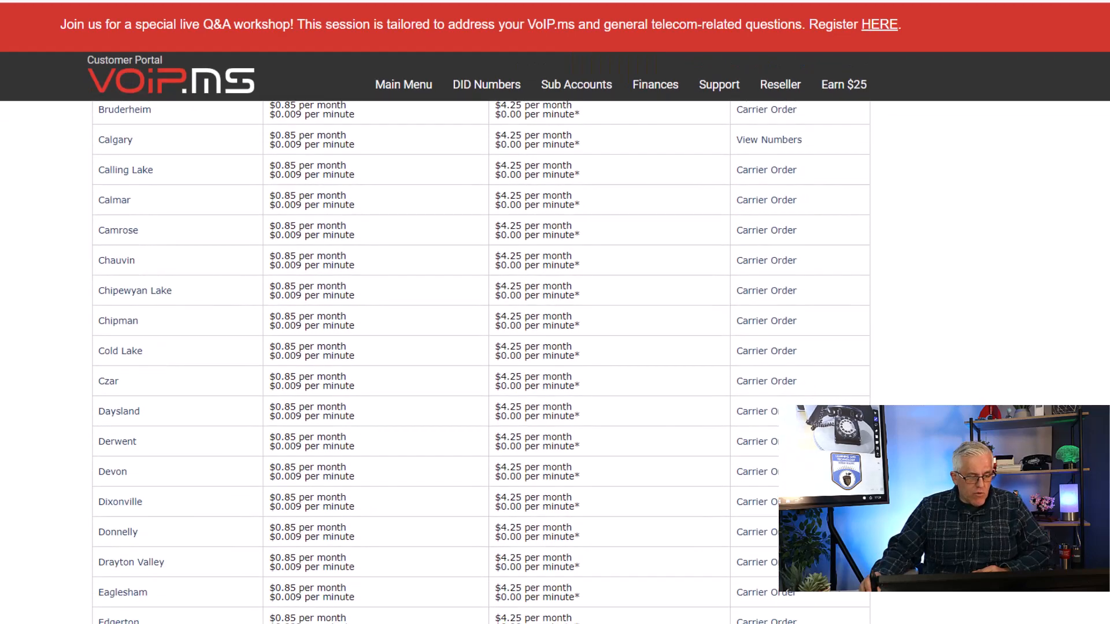
{"action": "scroll", "scroll_direction": "down", "scroll_amount": 3}
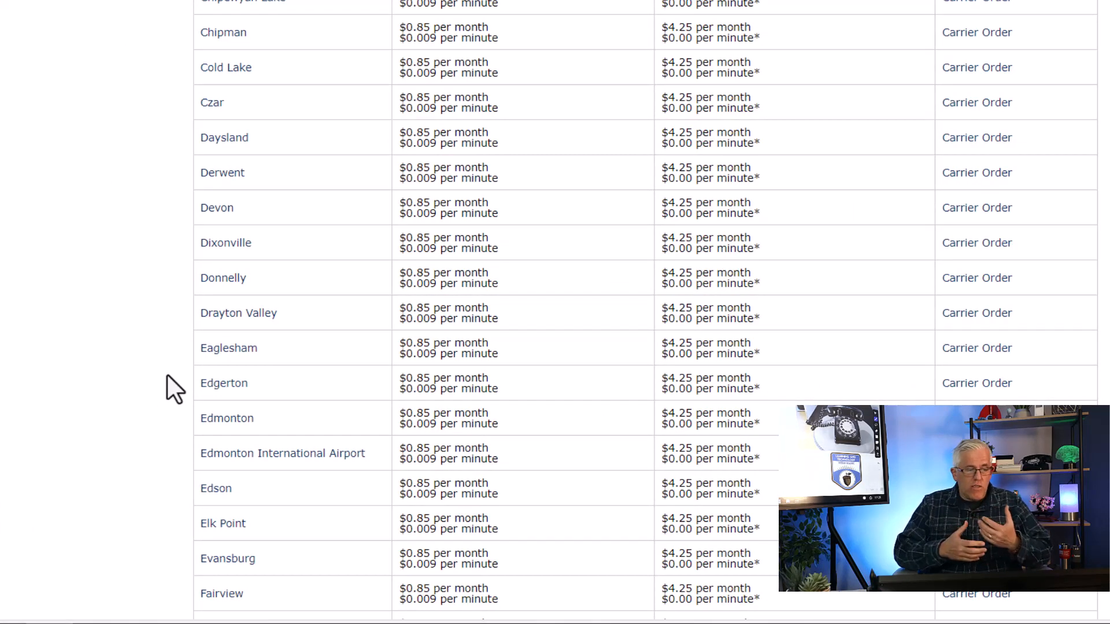
List Edmonton's available numbers and select 780.652.1375 with the per-minute inbound plan
{"action": "left_click", "coordinate": [226, 419]}
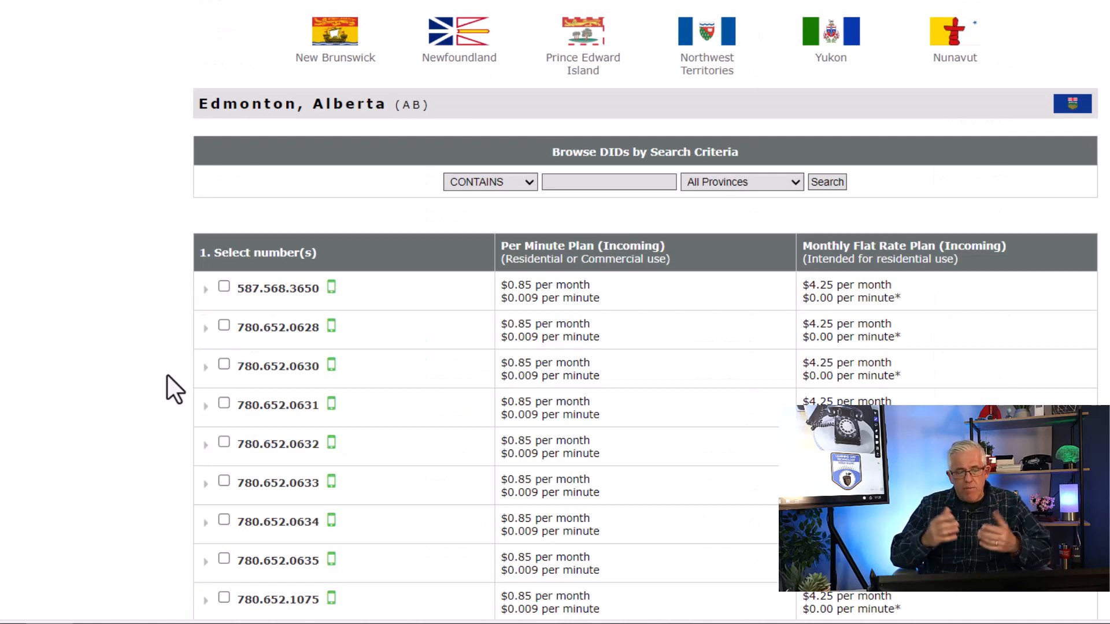
{"action": "left_click", "coordinate": [740, 181]}
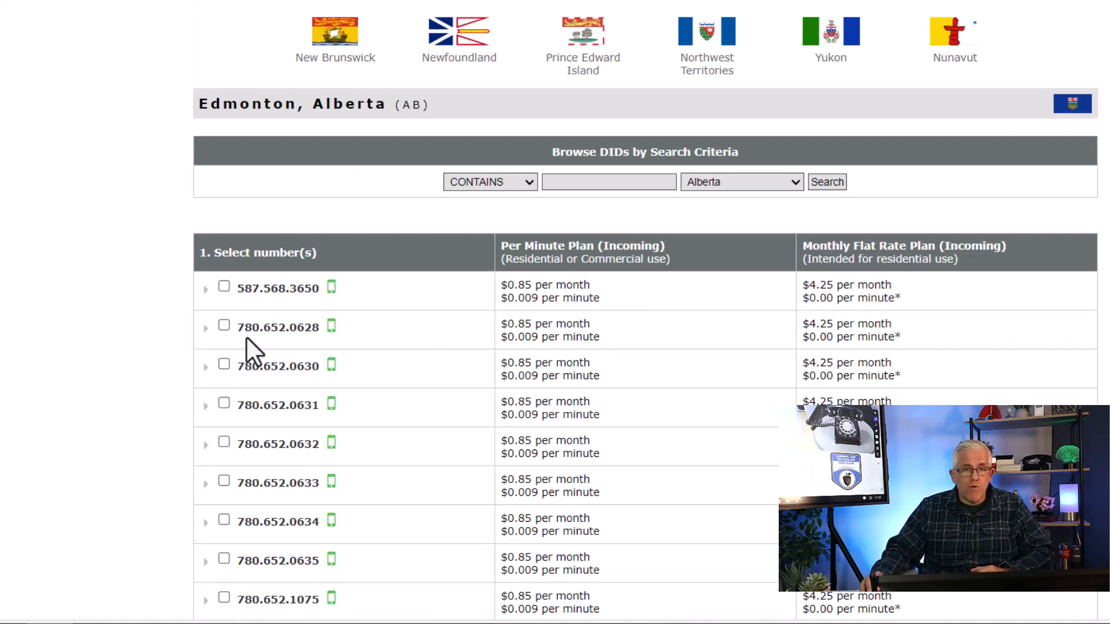
{"action": "mouse_move", "coordinate": [298, 383]}
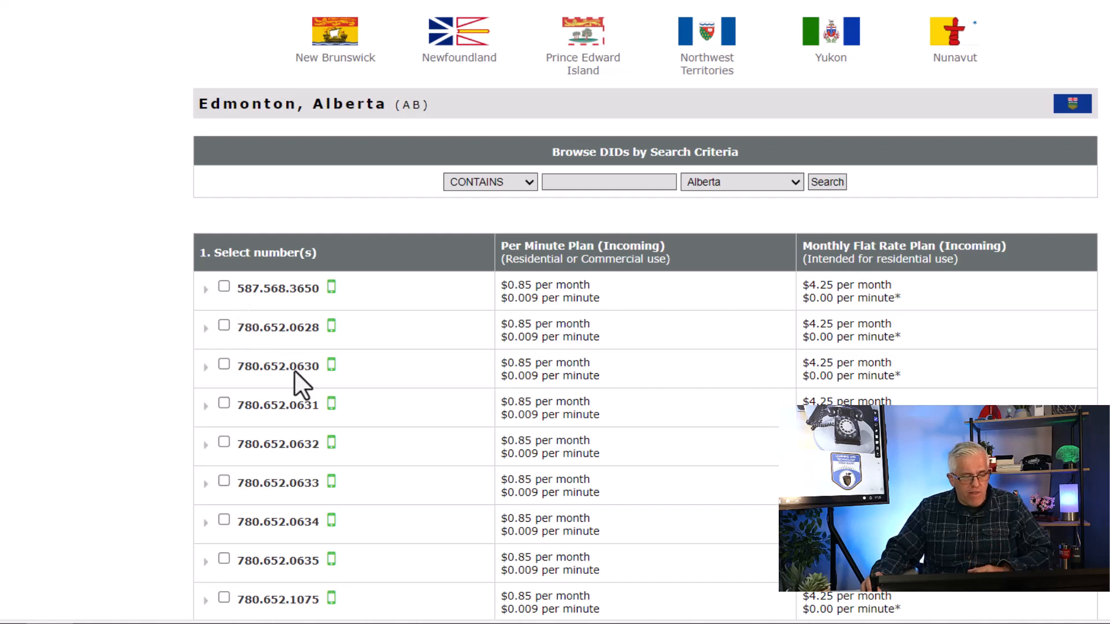
{"action": "scroll", "scroll_direction": "down", "scroll_amount": 3}
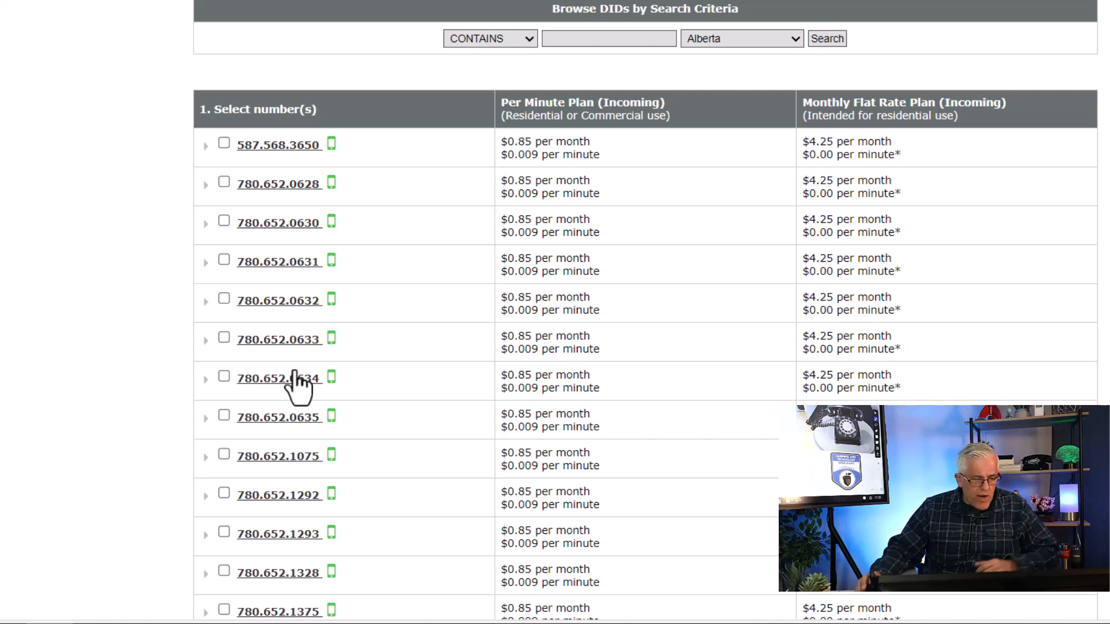
{"action": "scroll", "scroll_direction": "down", "scroll_amount": 3}
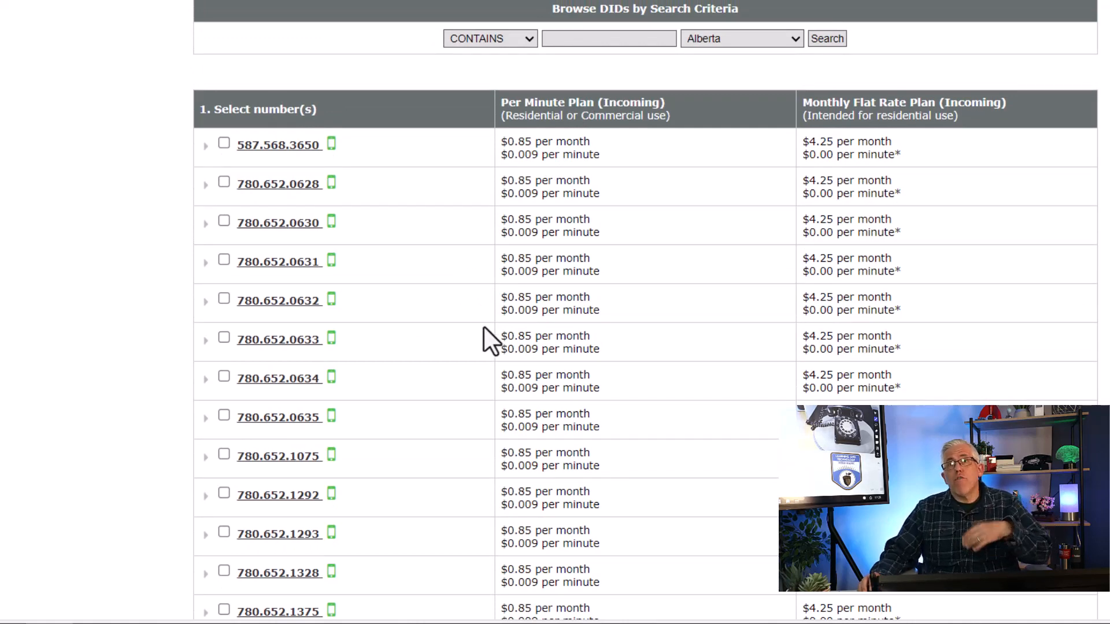
{"action": "scroll", "scroll_direction": "down", "scroll_amount": 3}
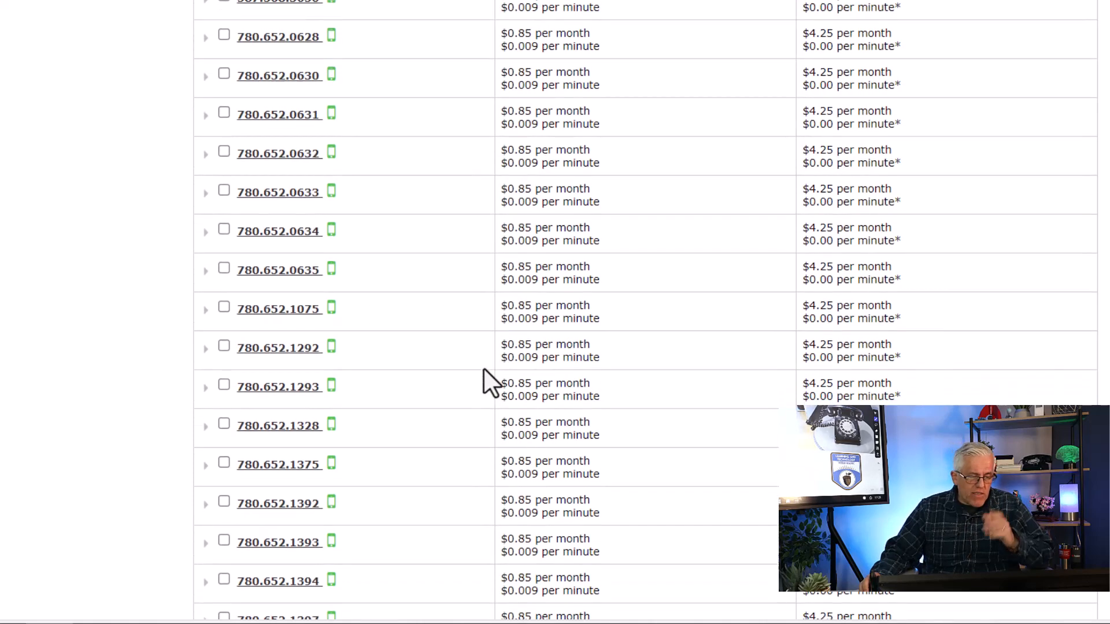
{"action": "scroll", "scroll_direction": "down", "scroll_amount": 3}
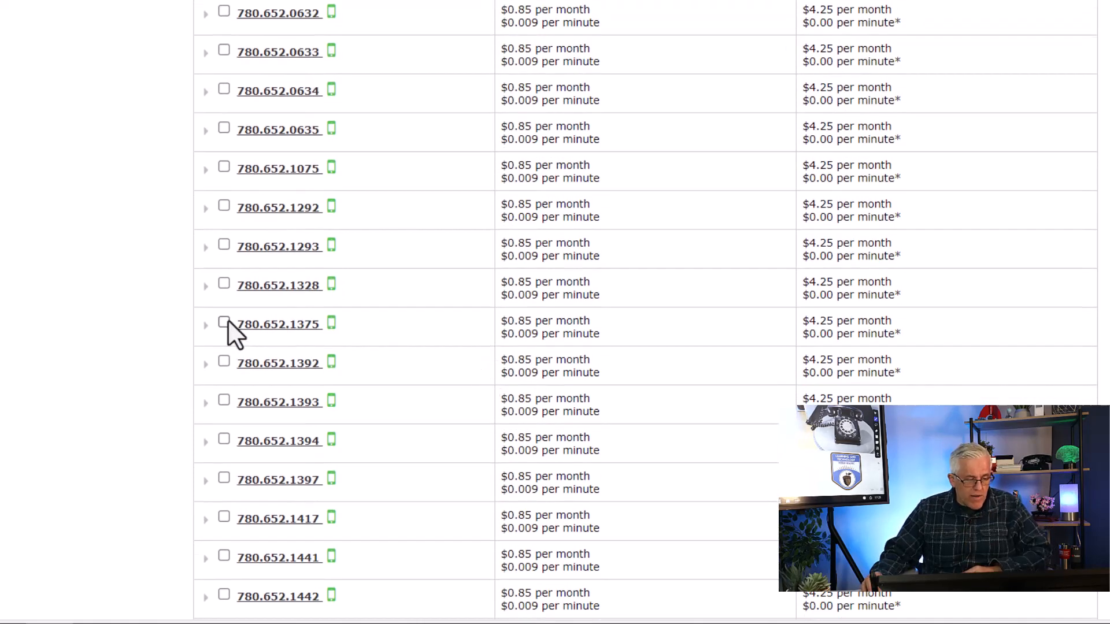
{"action": "left_click", "coordinate": [223, 323]}
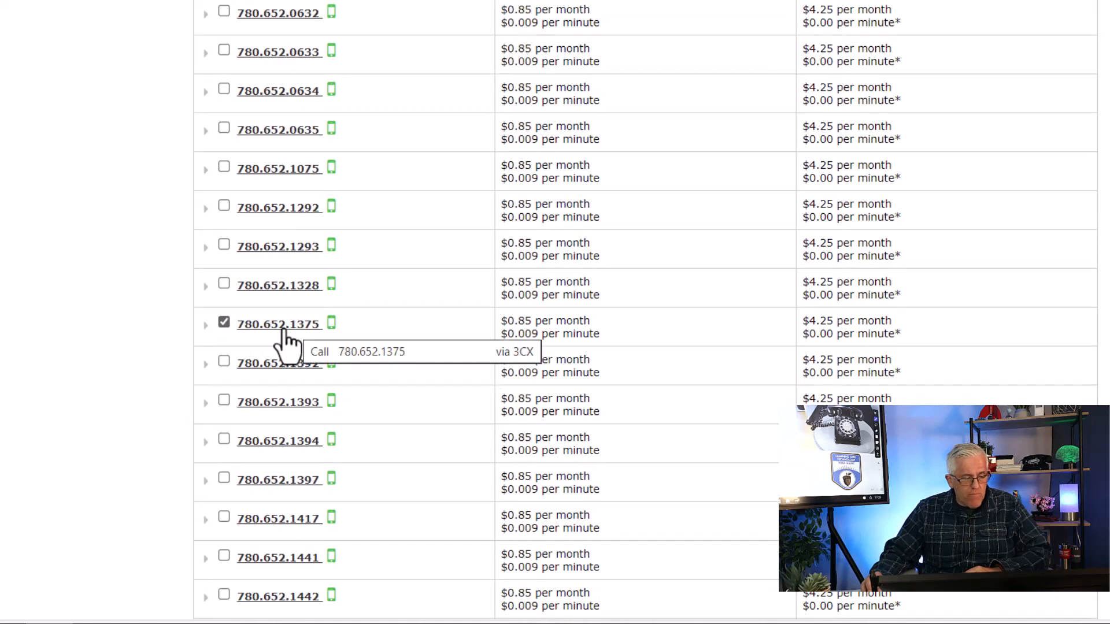
{"action": "scroll", "scroll_direction": "down", "scroll_amount": 3}
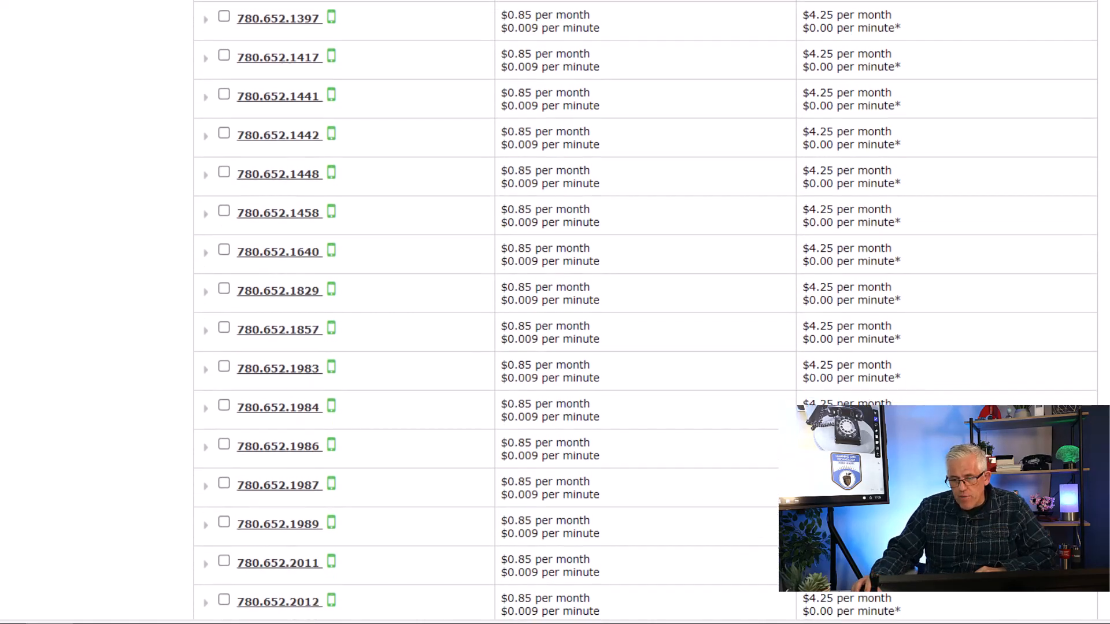
{"action": "scroll", "scroll_direction": "down", "scroll_amount": 3}
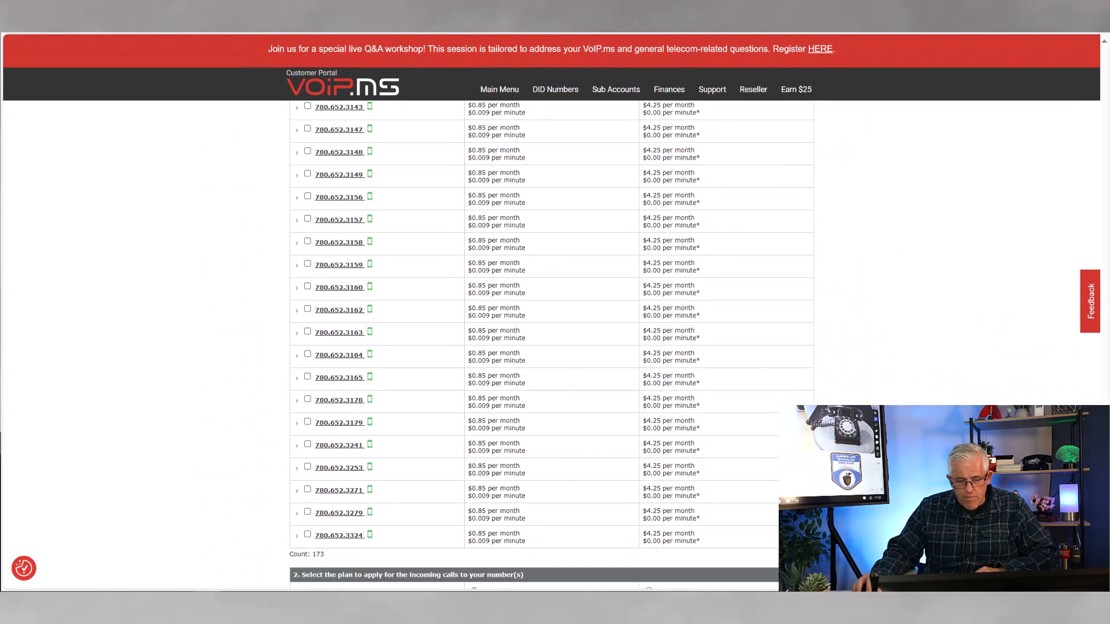
{"action": "scroll", "scroll_direction": "down", "scroll_amount": 3}
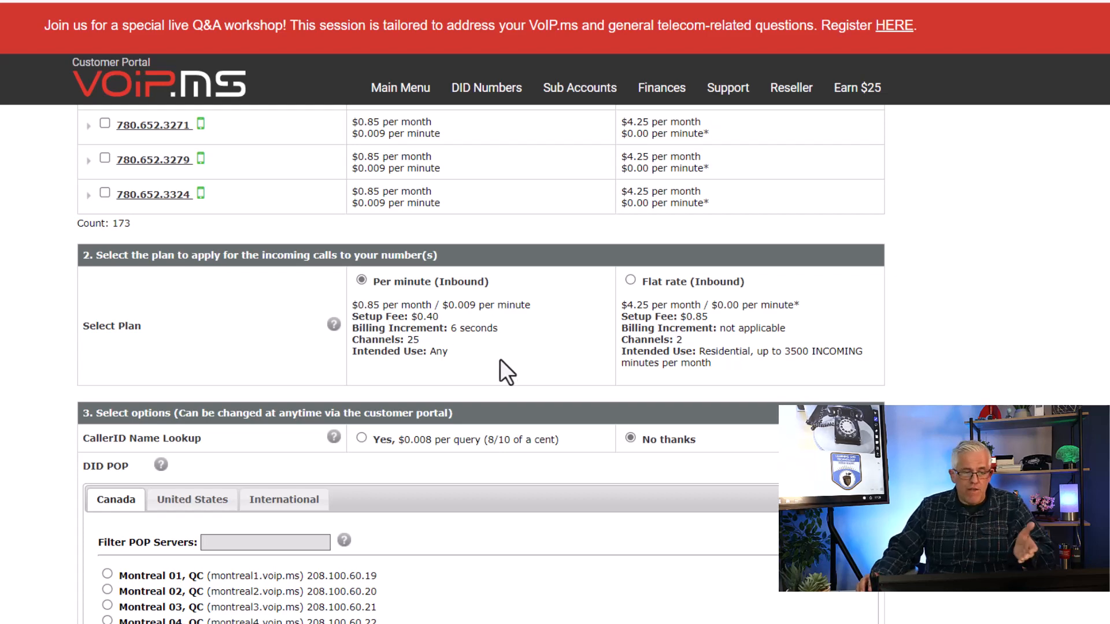
{"action": "mouse_move", "coordinate": [473, 327]}
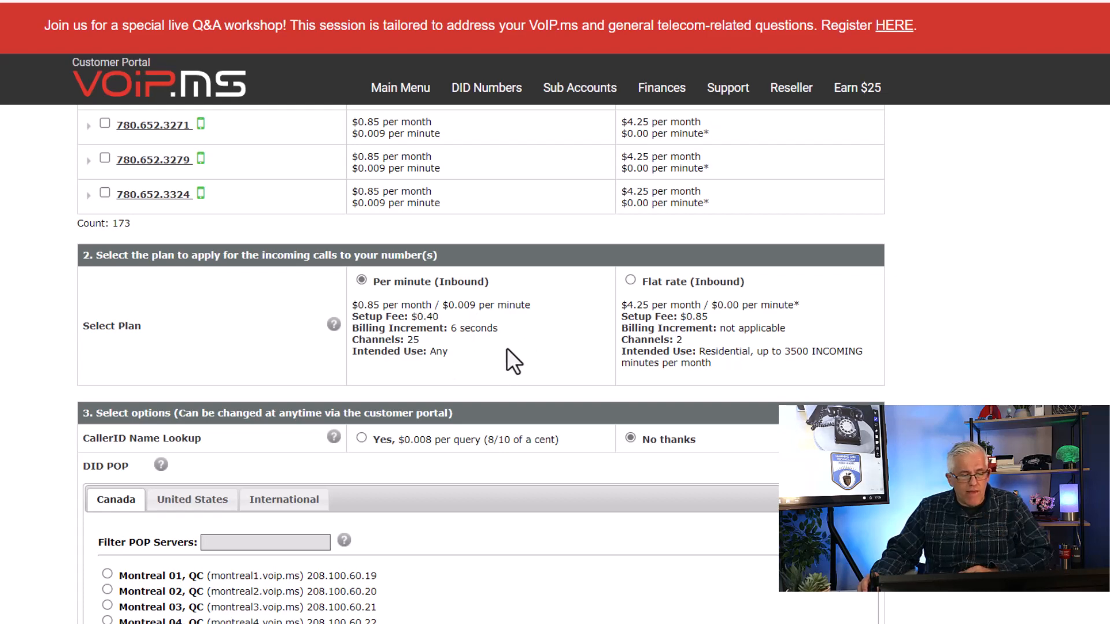
{"action": "mouse_move", "coordinate": [480, 362]}
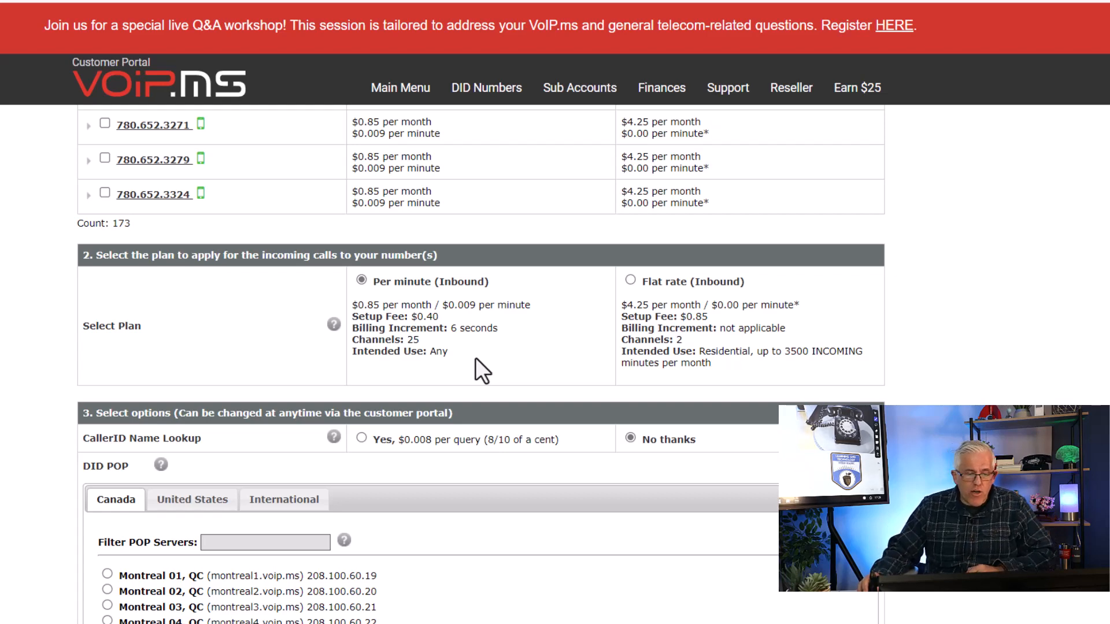
{"action": "mouse_move", "coordinate": [550, 333]}
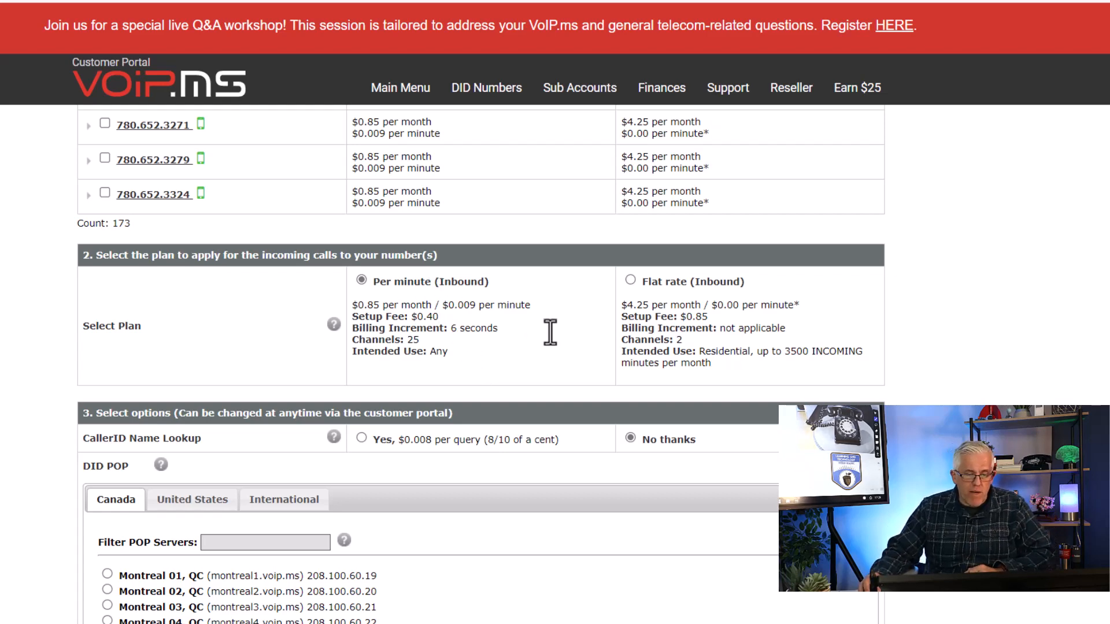
{"action": "mouse_move", "coordinate": [754, 365]}
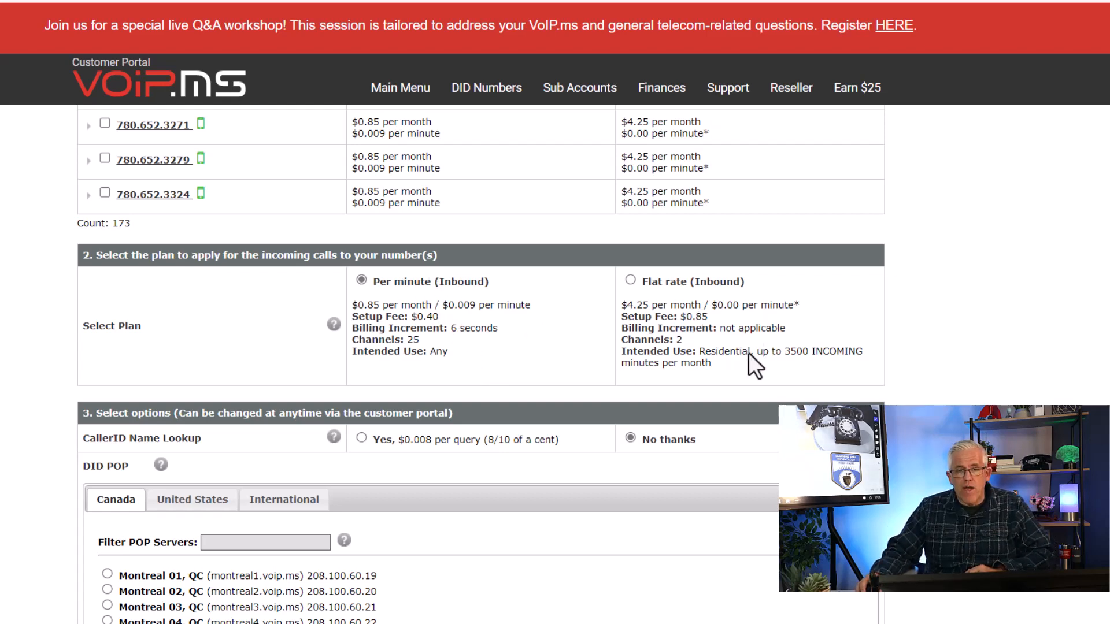
{"action": "mouse_move", "coordinate": [821, 354]}
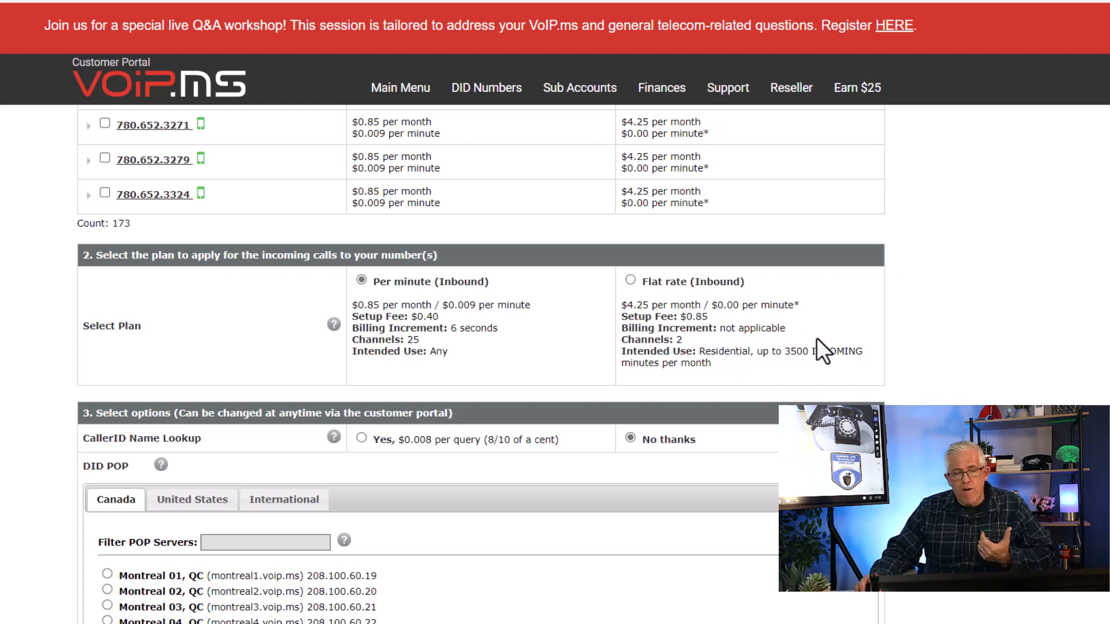
{"action": "mouse_move", "coordinate": [742, 357]}
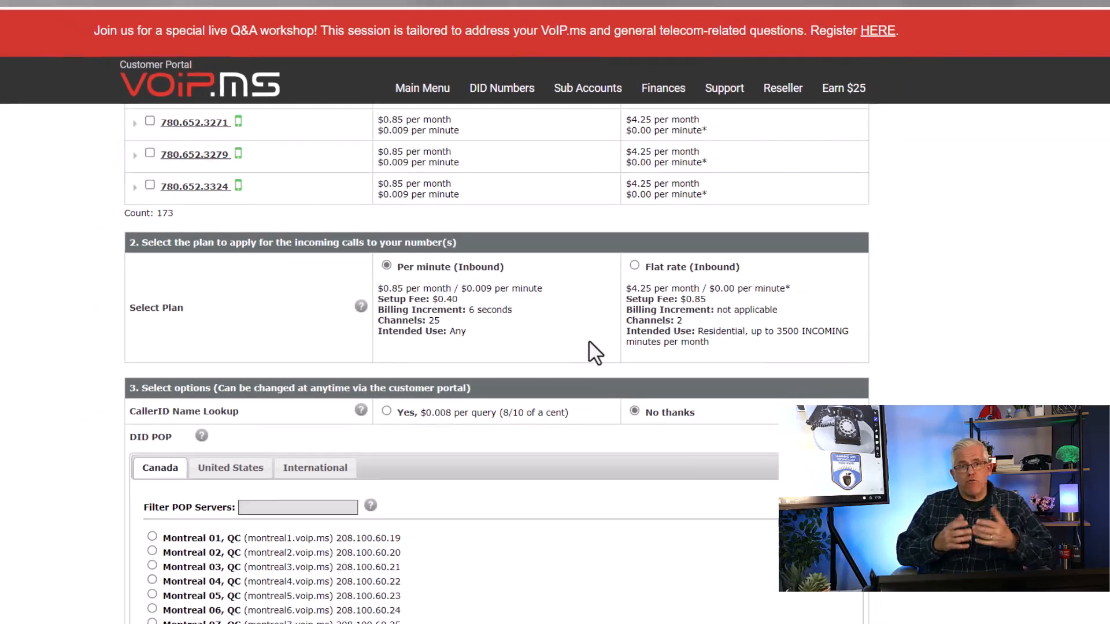
{"action": "scroll", "scroll_direction": "down", "scroll_amount": 3}
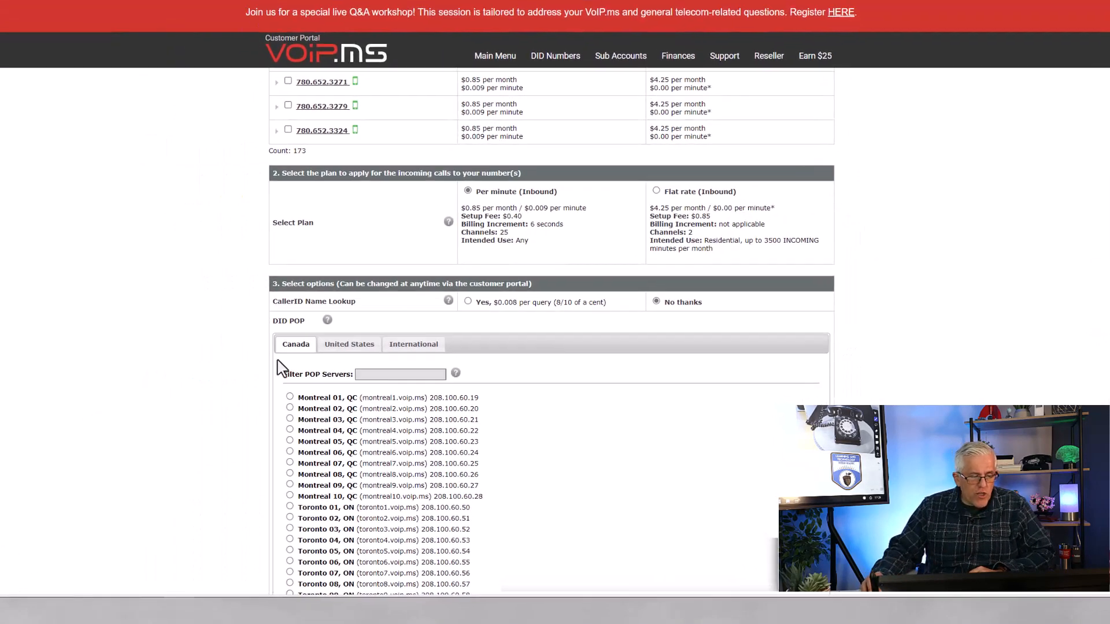
Choose Vancouver 2, BC as the DID POP server under the Canada tab
{"action": "scroll", "scroll_direction": "down", "scroll_amount": 3}
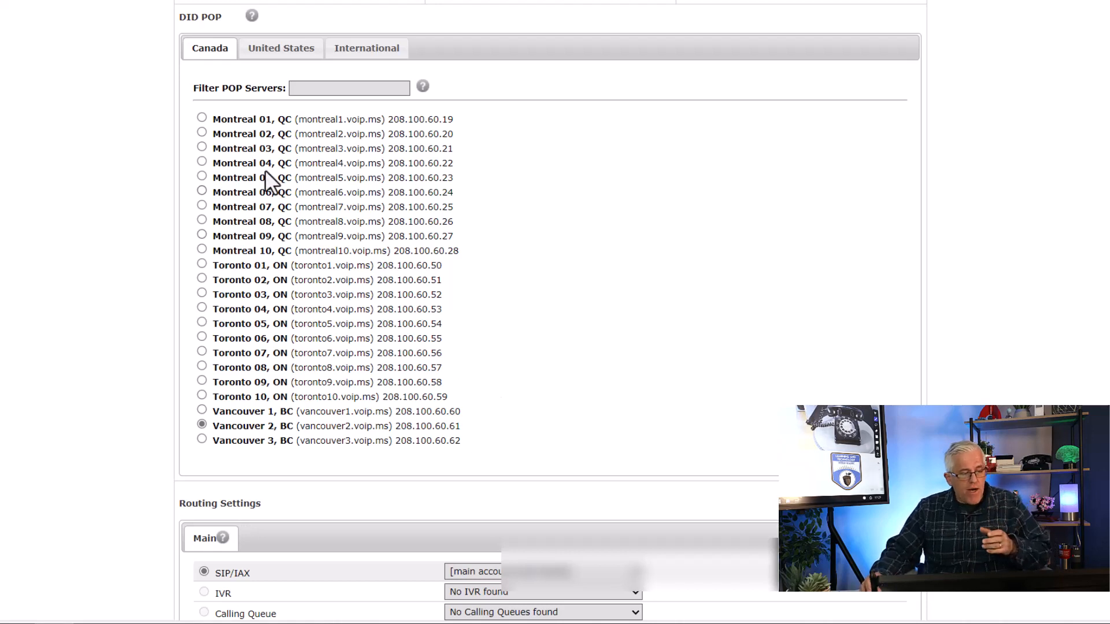
{"action": "mouse_move", "coordinate": [266, 440]}
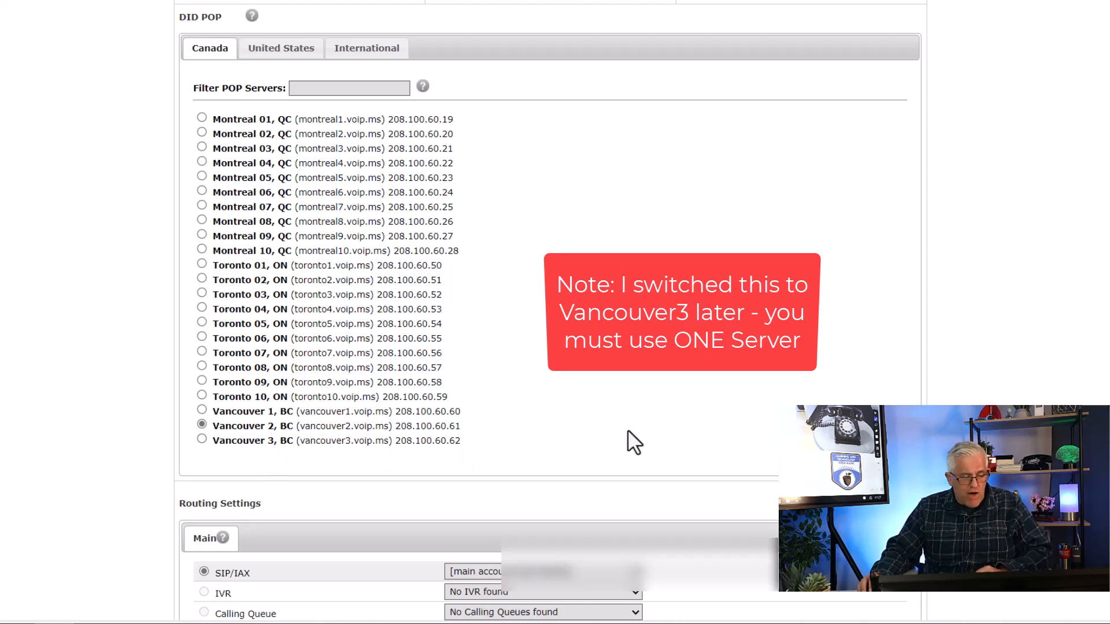
{"action": "scroll", "scroll_direction": "down", "scroll_amount": 3}
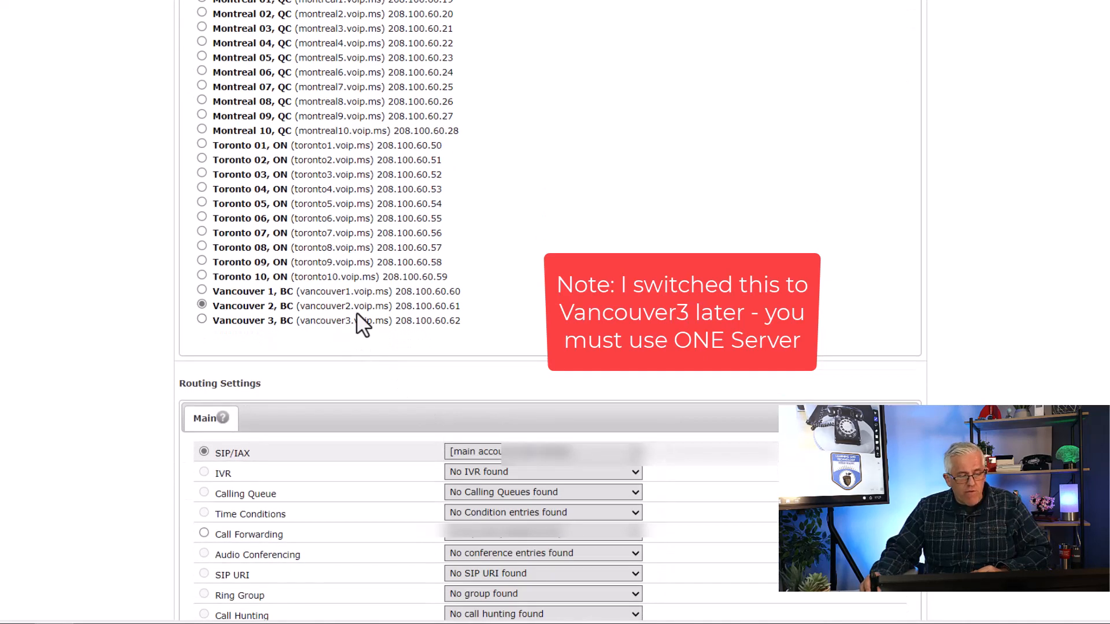
{"action": "mouse_move", "coordinate": [367, 330]}
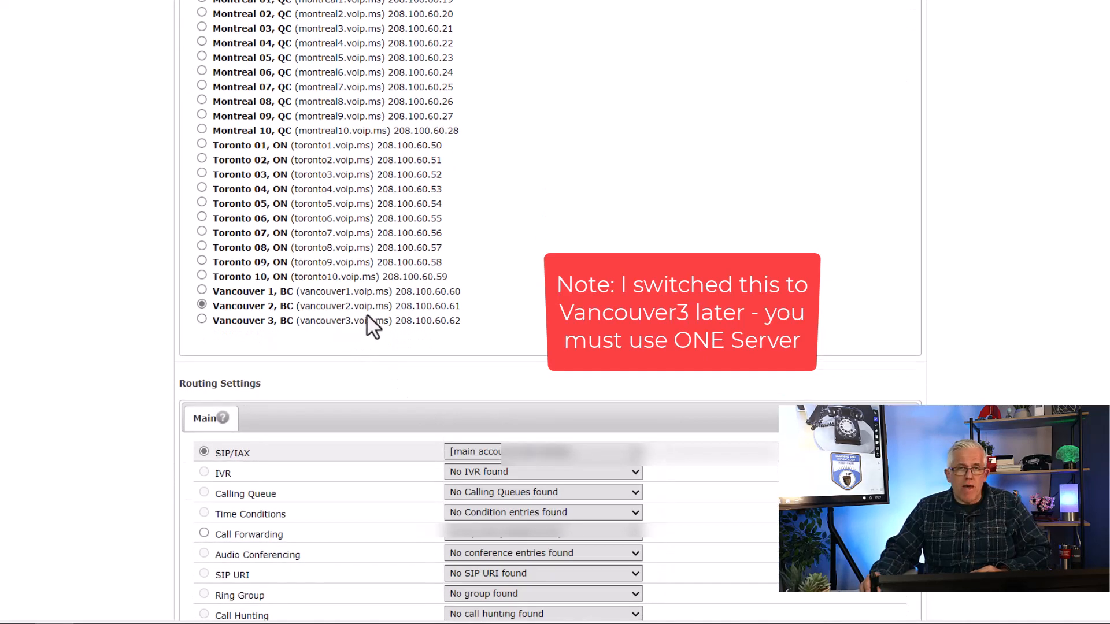
{"action": "mouse_move", "coordinate": [340, 354]}
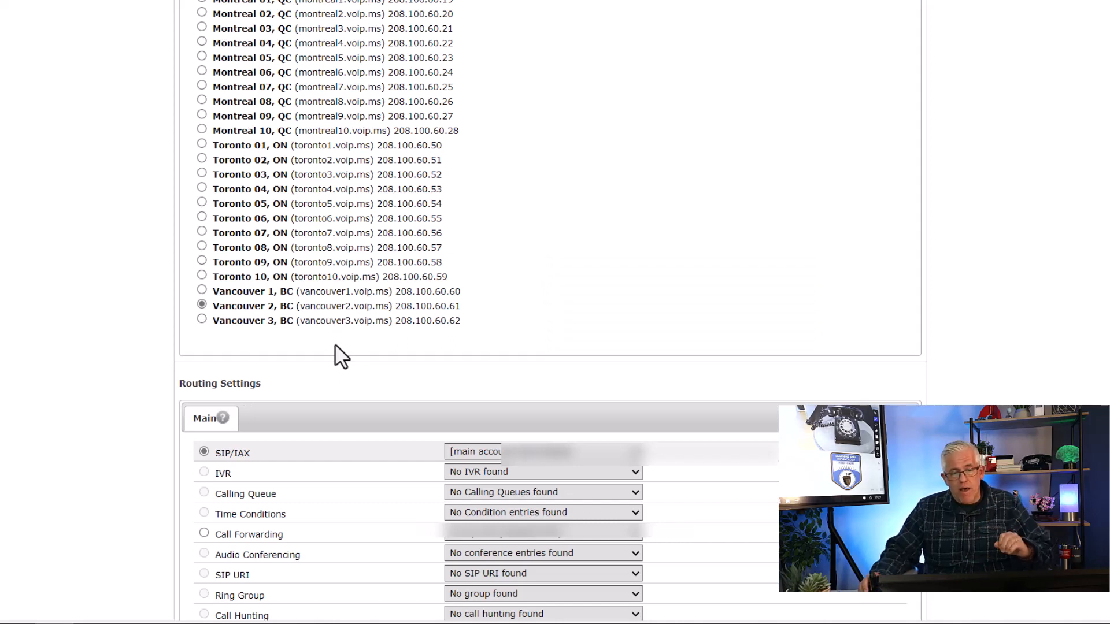
{"action": "mouse_move", "coordinate": [371, 386]}
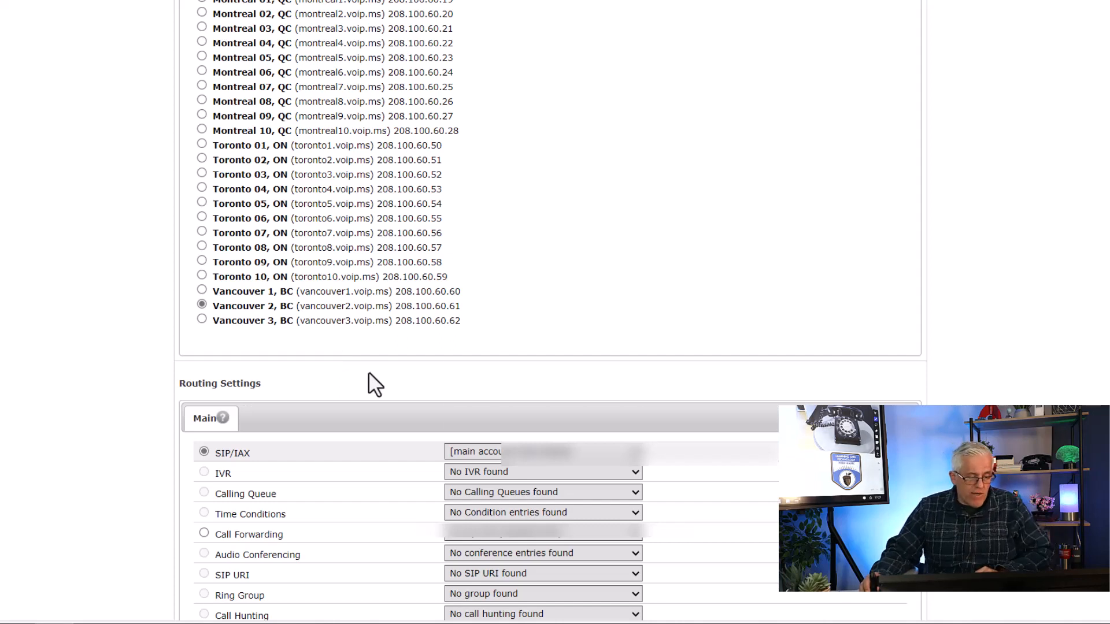
Route incoming calls via SIP/IAX to the main account and reach the confirm button
{"action": "scroll", "scroll_direction": "down", "scroll_amount": 3}
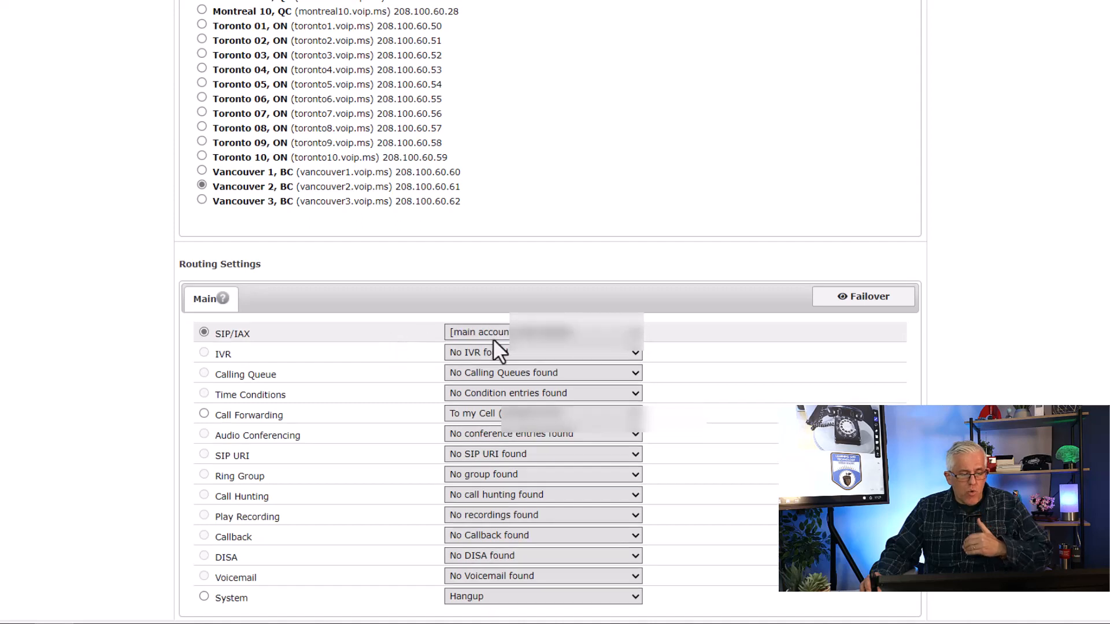
{"action": "mouse_move", "coordinate": [666, 340]}
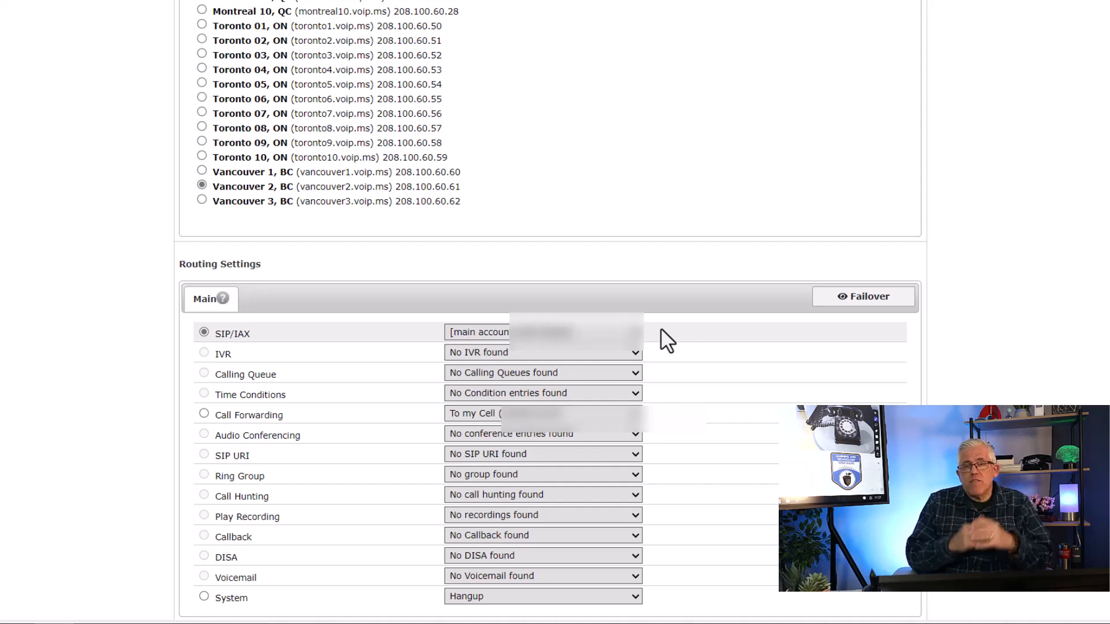
{"action": "mouse_move", "coordinate": [335, 465]}
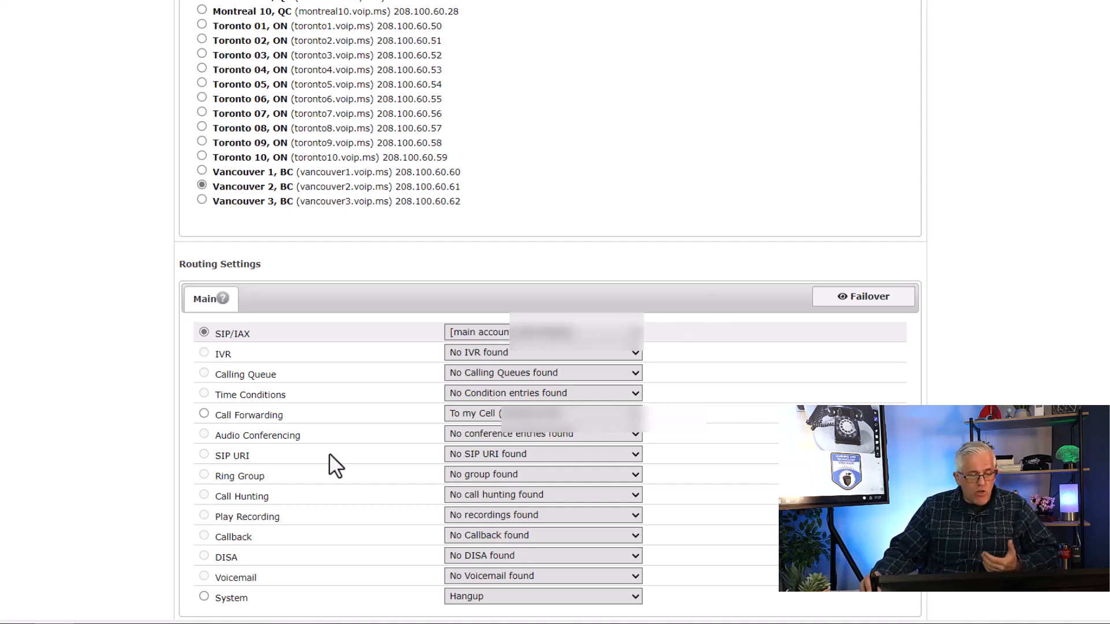
{"action": "mouse_move", "coordinate": [210, 436]}
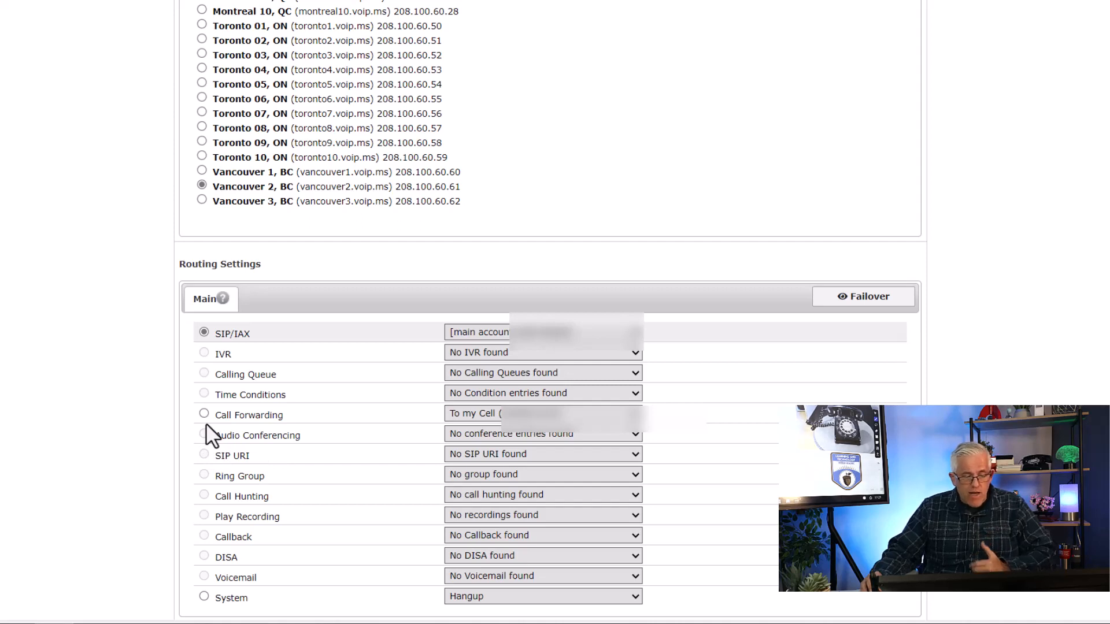
{"action": "mouse_move", "coordinate": [271, 566]}
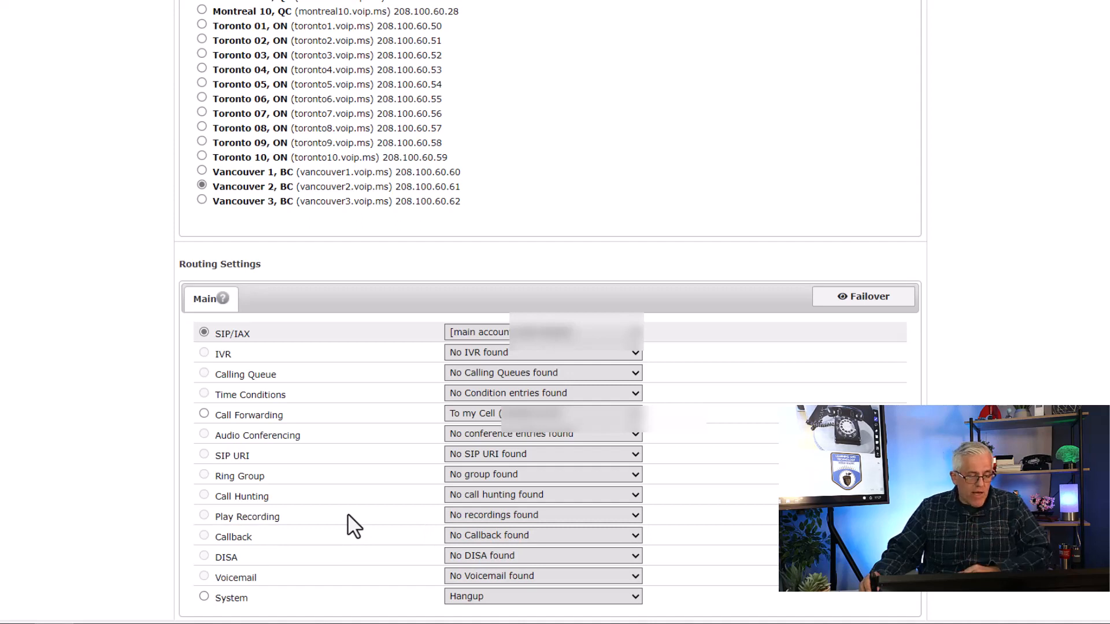
{"action": "scroll", "scroll_direction": "down", "scroll_amount": 3}
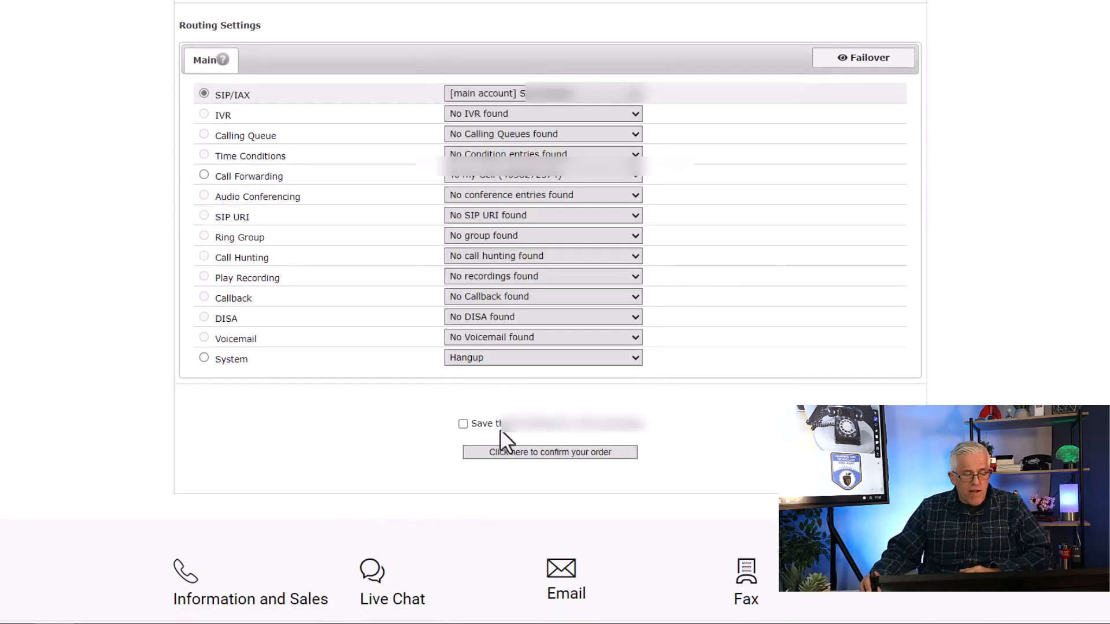
{"action": "mouse_move", "coordinate": [494, 509]}
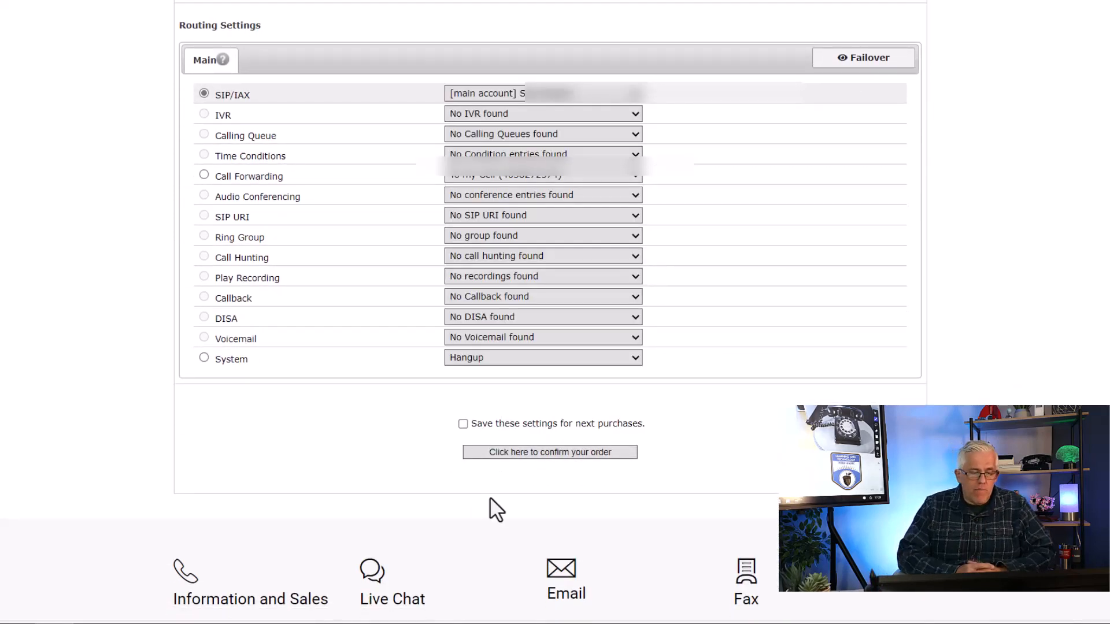
{"action": "mouse_move", "coordinate": [474, 481]}
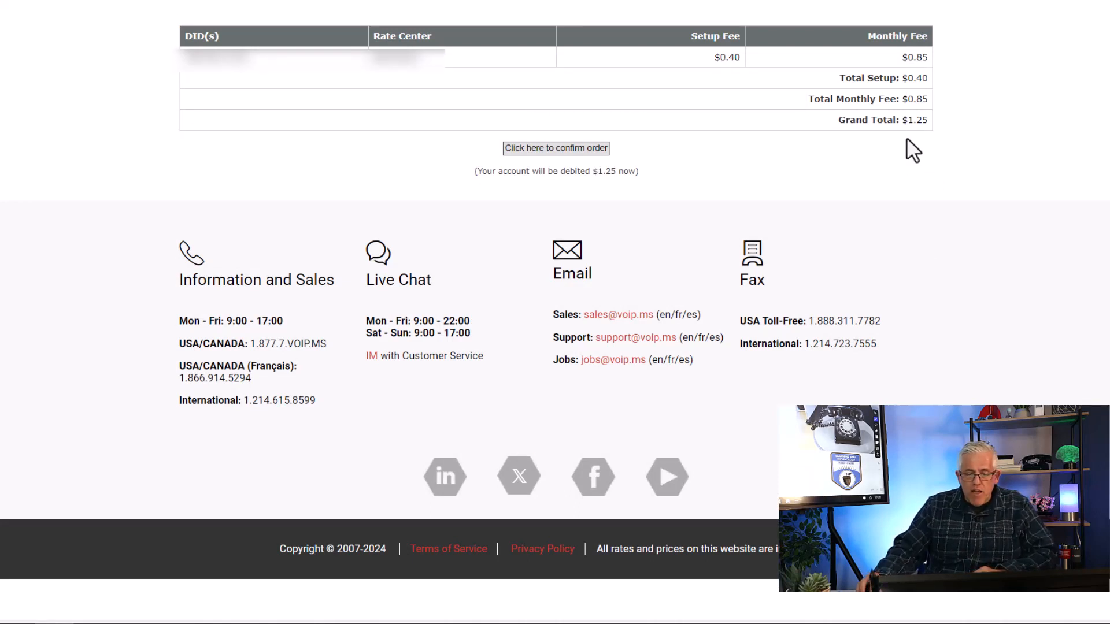
{"action": "mouse_move", "coordinate": [768, 175]}
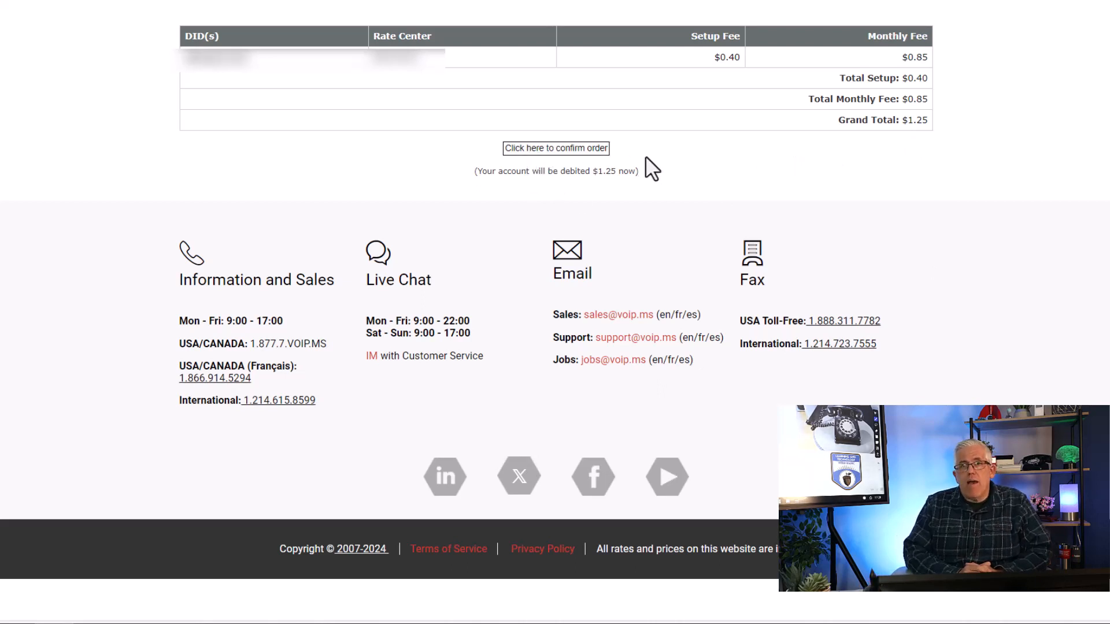
Confirm the DID order, accepting the $1.25 grand total
{"action": "left_click", "coordinate": [556, 148]}
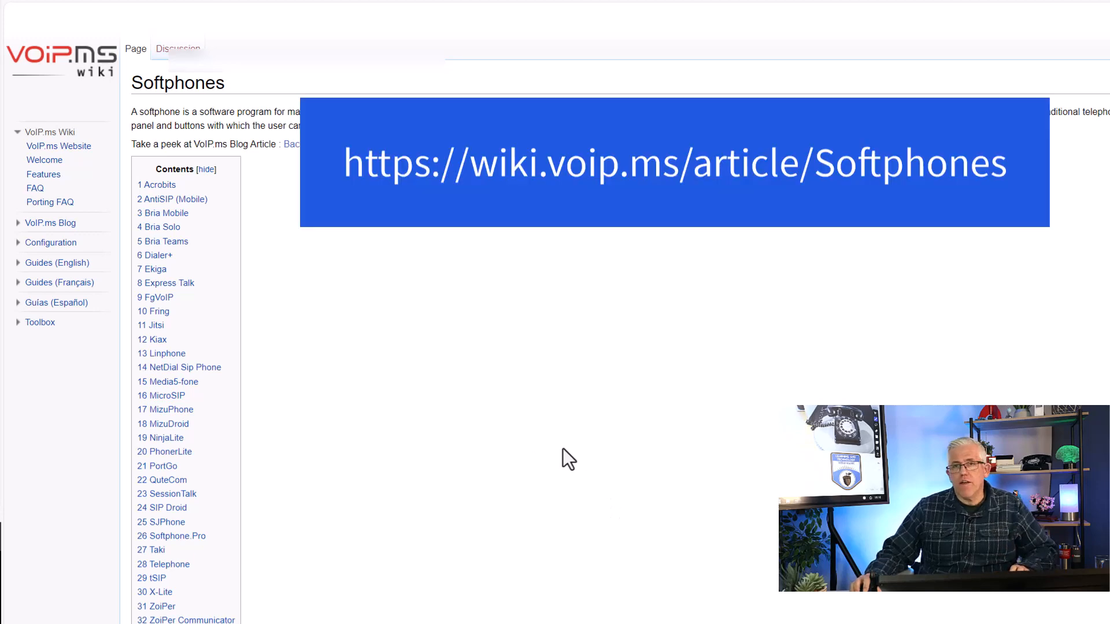
{"action": "scroll", "scroll_direction": "down", "scroll_amount": 3}
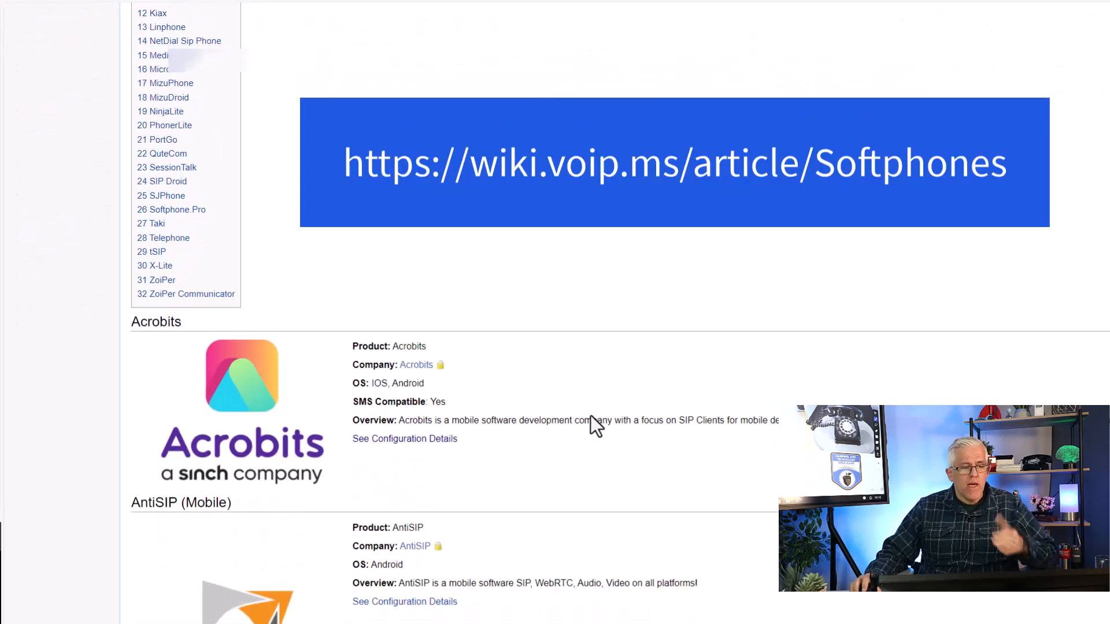
{"action": "mouse_move", "coordinate": [575, 417]}
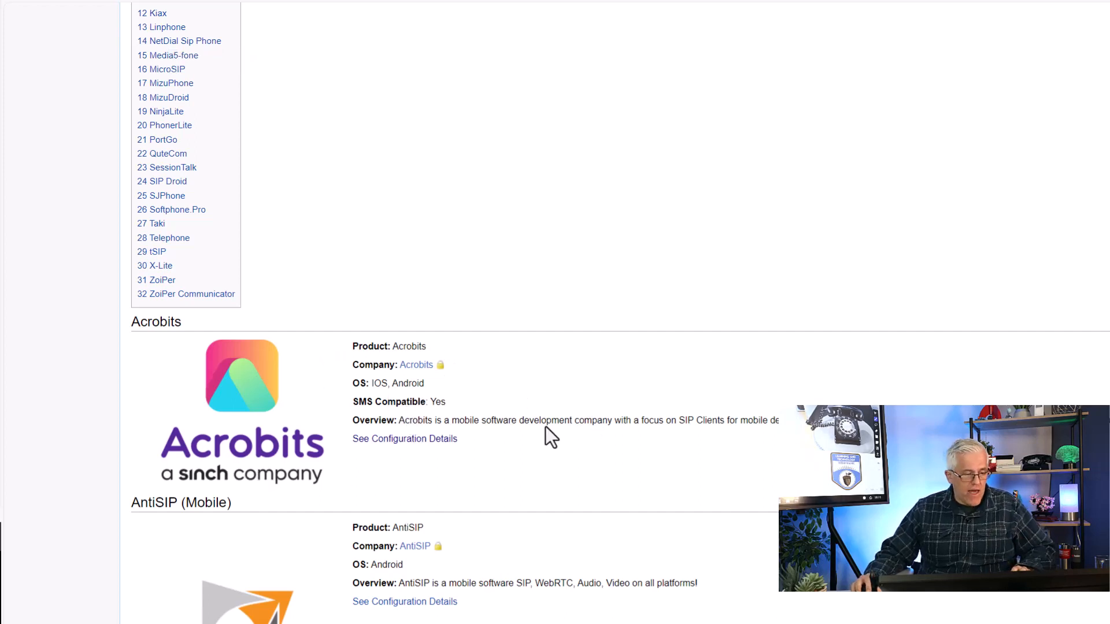
{"action": "scroll", "scroll_direction": "down", "scroll_amount": 3}
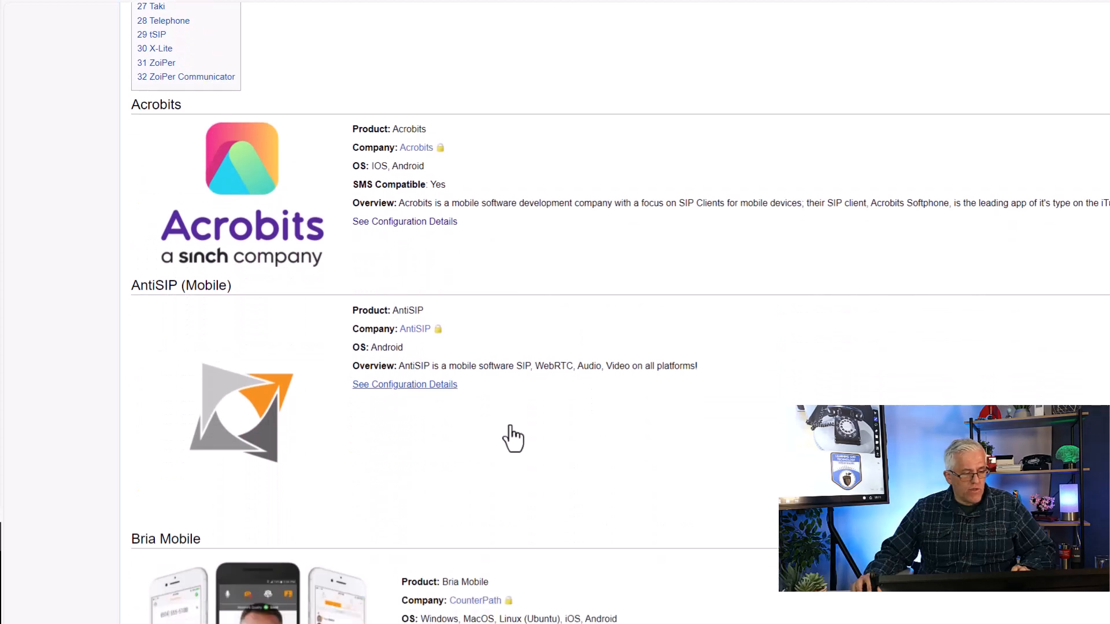
{"action": "scroll", "scroll_direction": "down", "scroll_amount": 3}
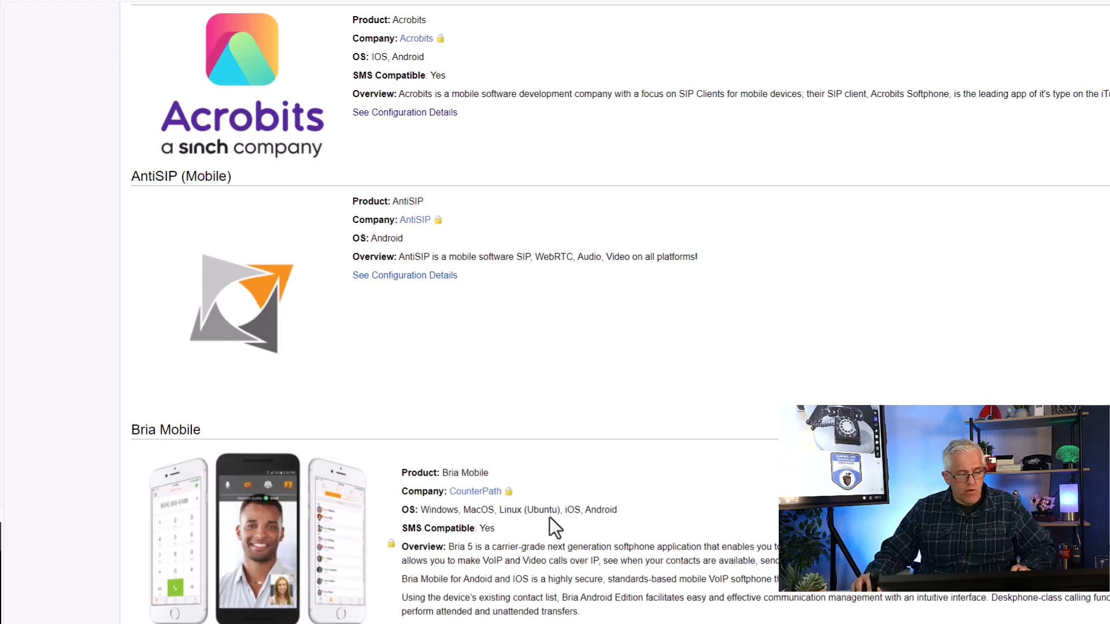
{"action": "scroll", "scroll_direction": "down", "scroll_amount": 3}
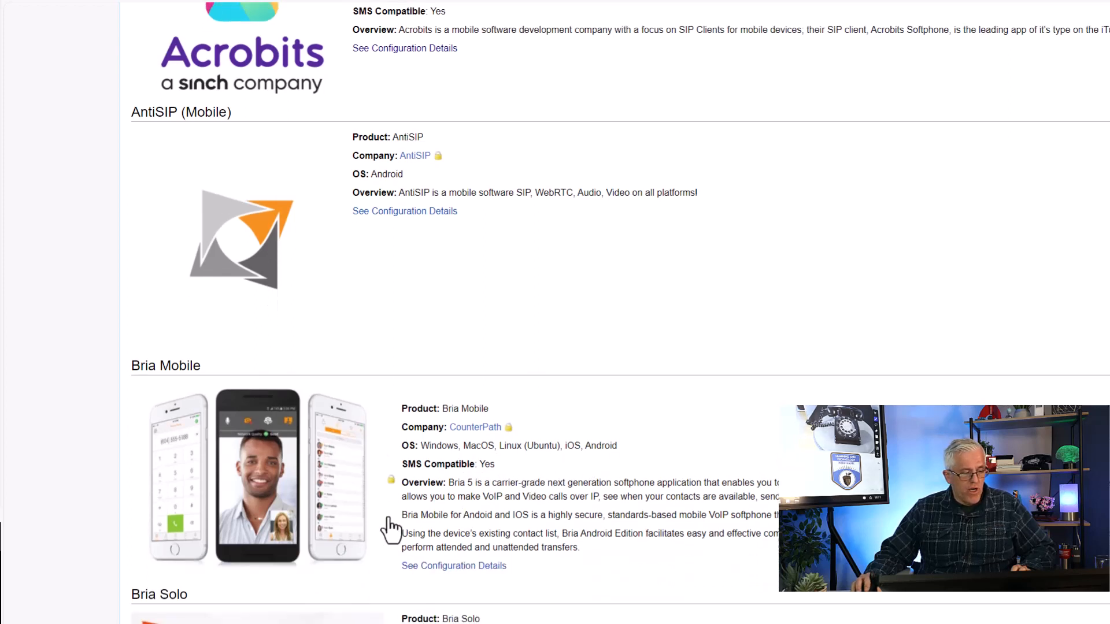
{"action": "scroll", "scroll_direction": "down", "scroll_amount": 3}
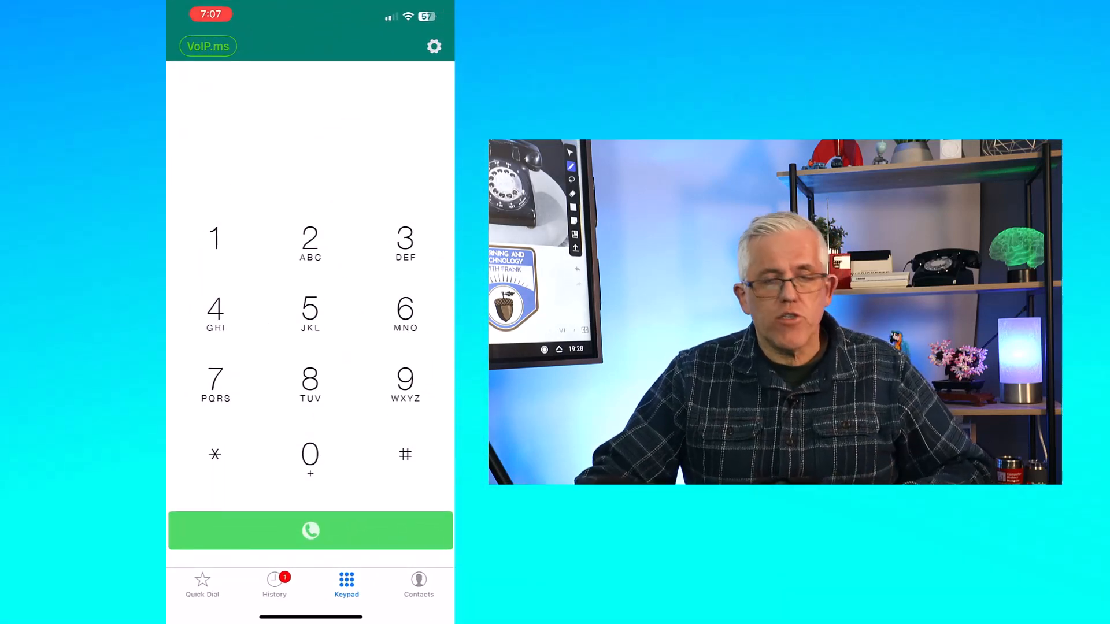
Add a new SIP account from the VoIP.ms provider template with domain vancouver3.voip.ms and save it
{"action": "left_click", "coordinate": [434, 46]}
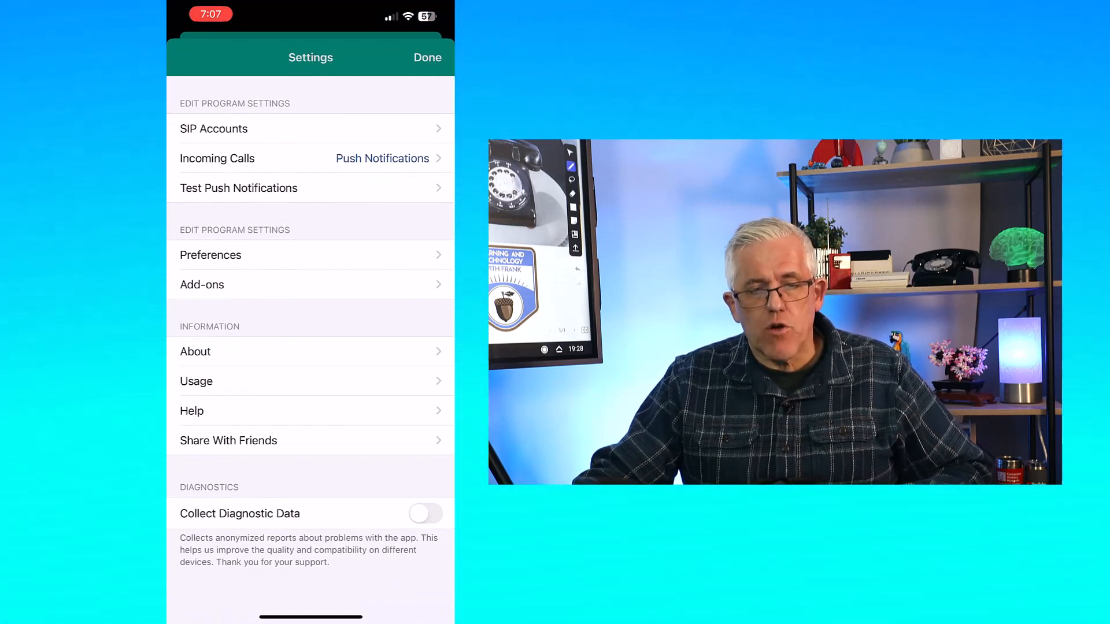
{"action": "left_click", "coordinate": [214, 128]}
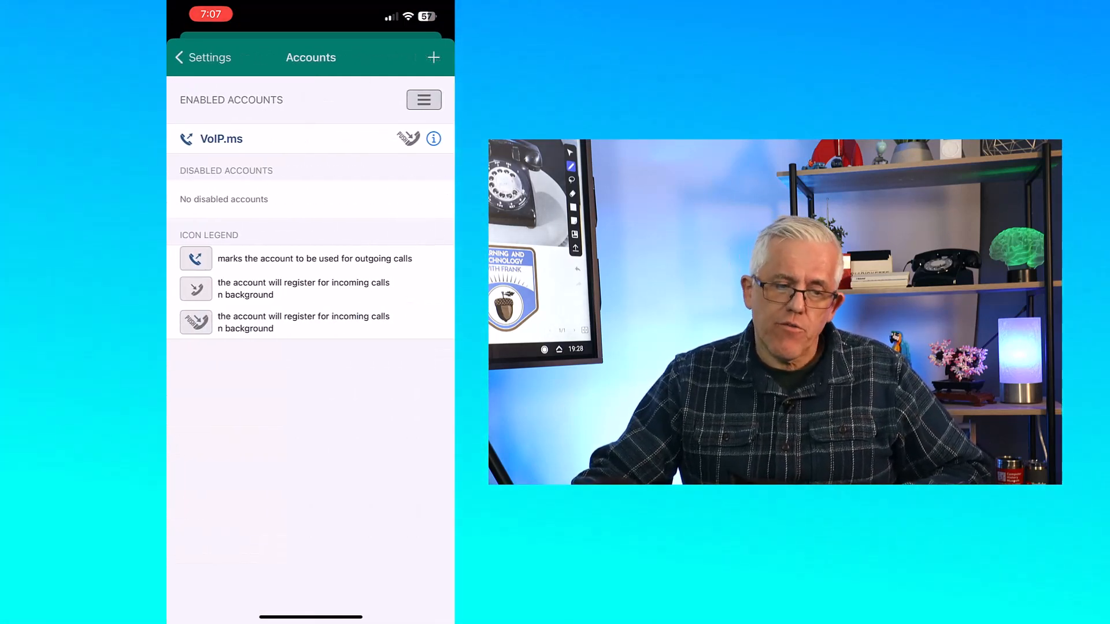
{"action": "left_click", "coordinate": [434, 58]}
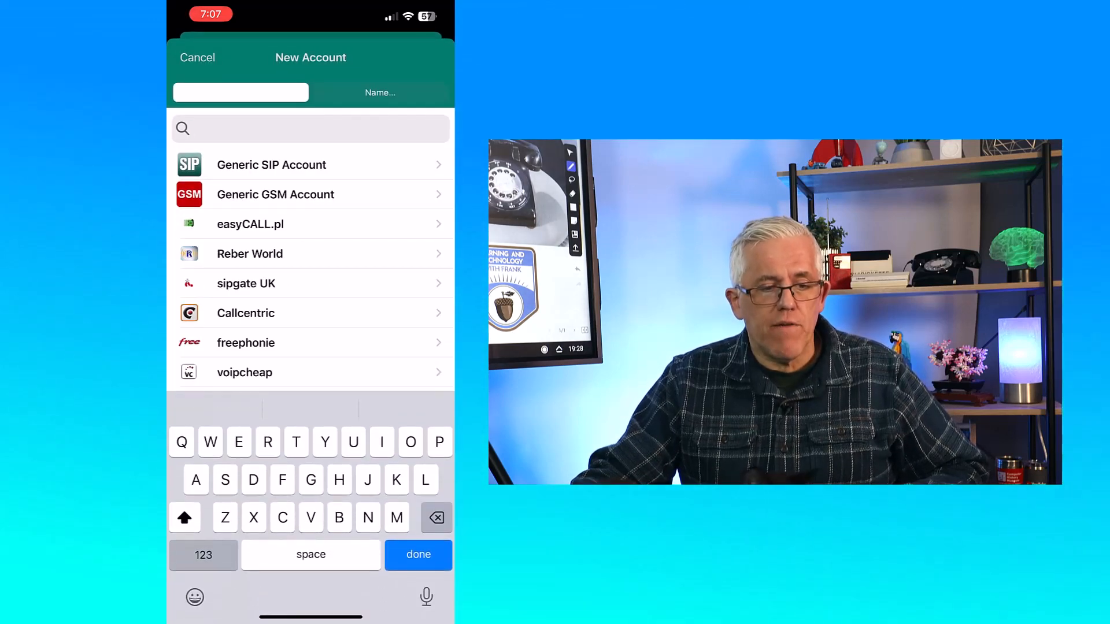
{"action": "type", "text": "Voip"}
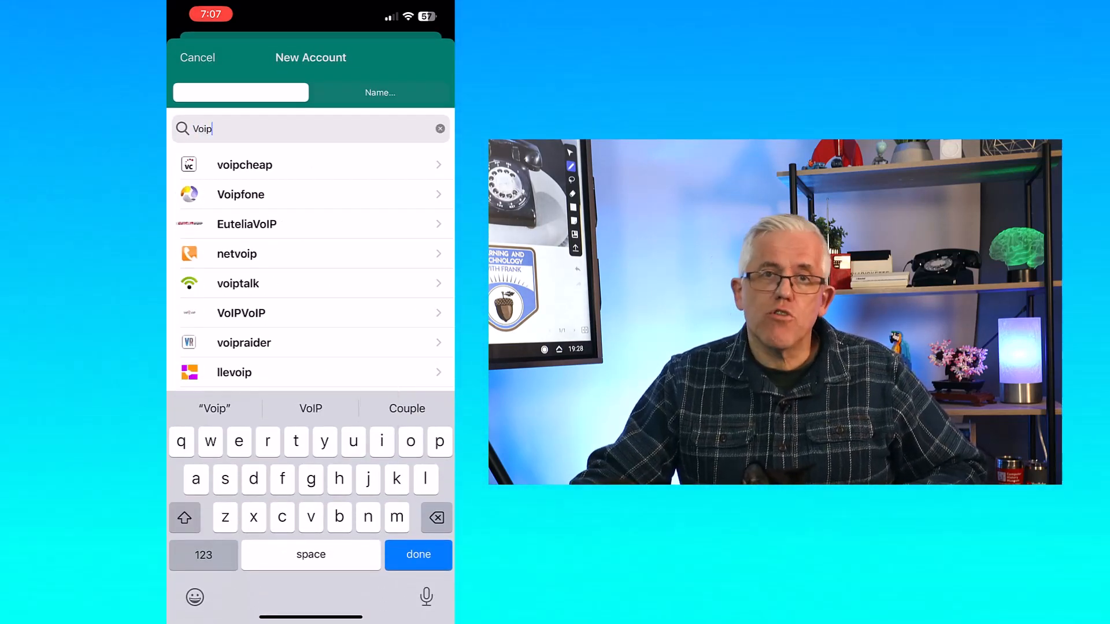
{"action": "type", "text": "."}
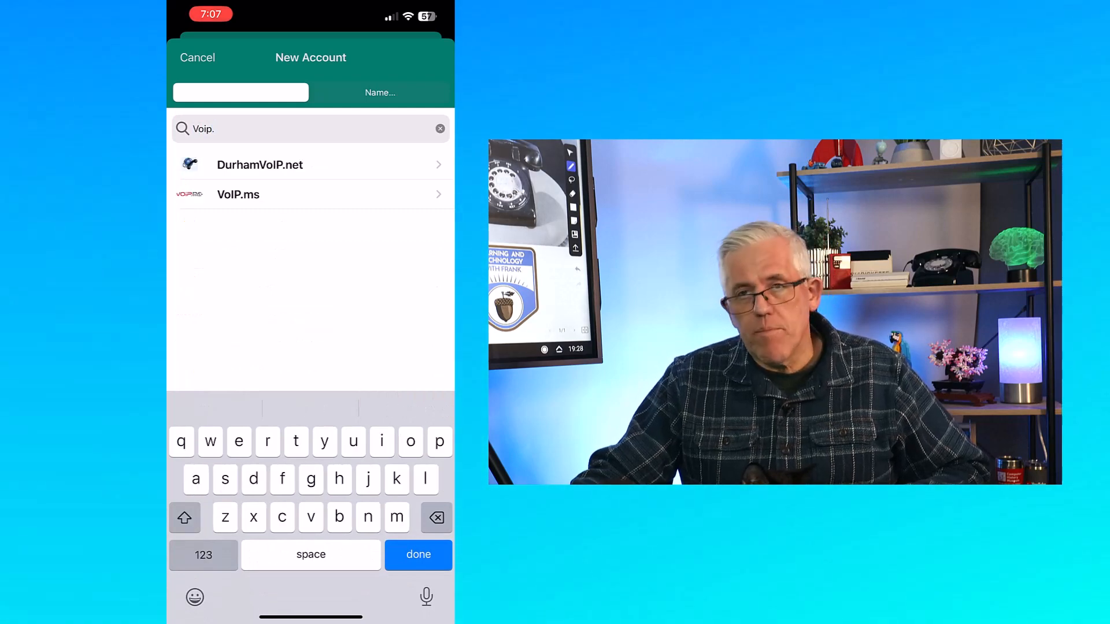
{"action": "type", "text": "ms"}
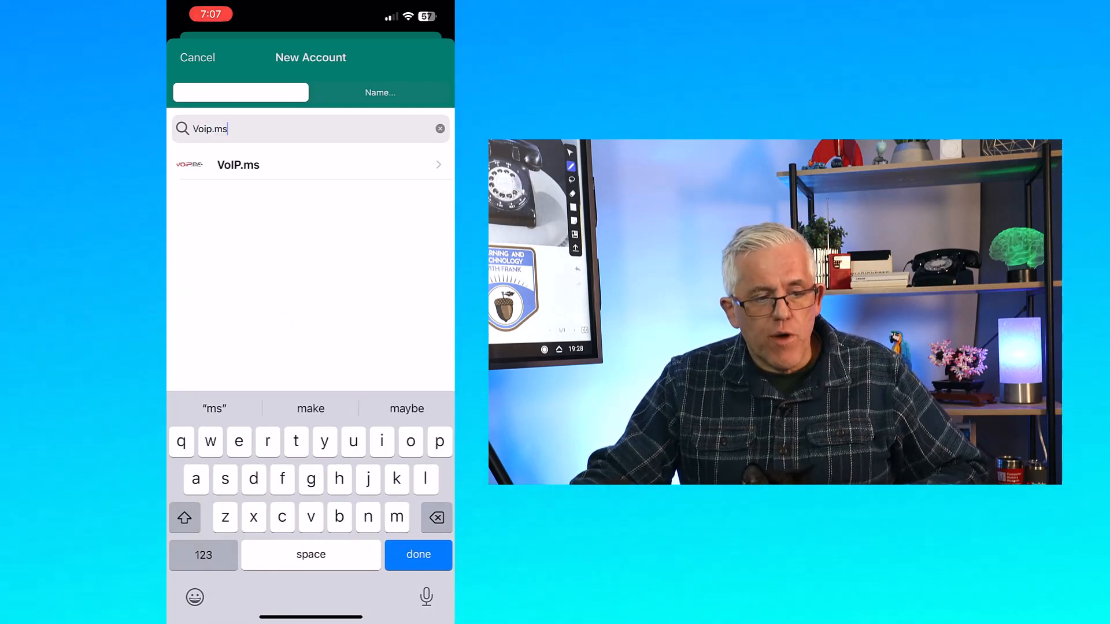
{"action": "left_click", "coordinate": [239, 165]}
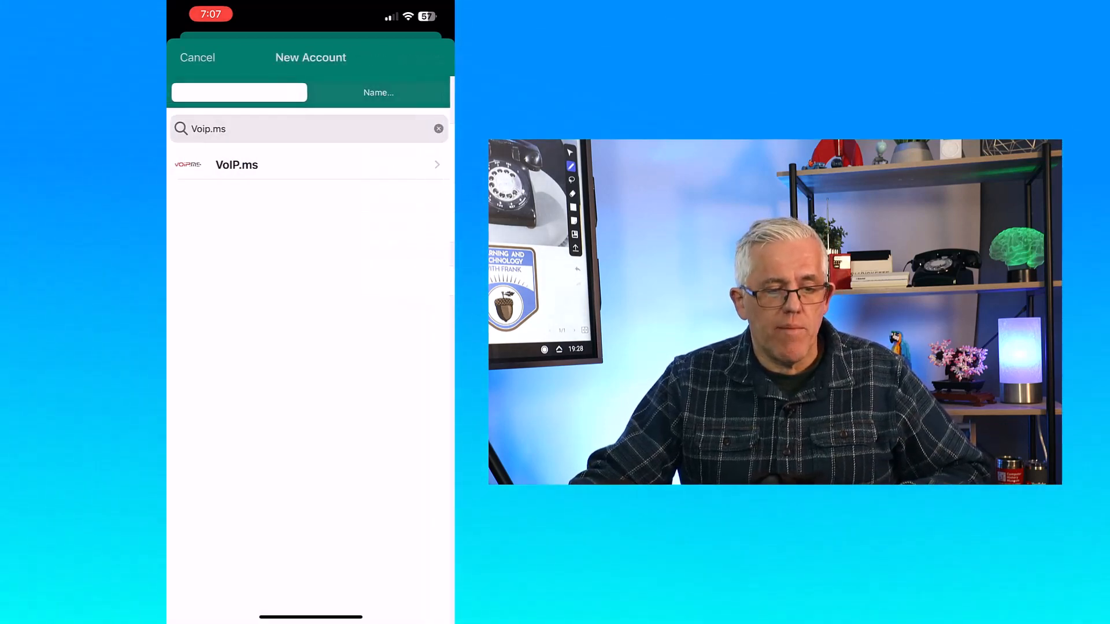
{"action": "left_click", "coordinate": [236, 164]}
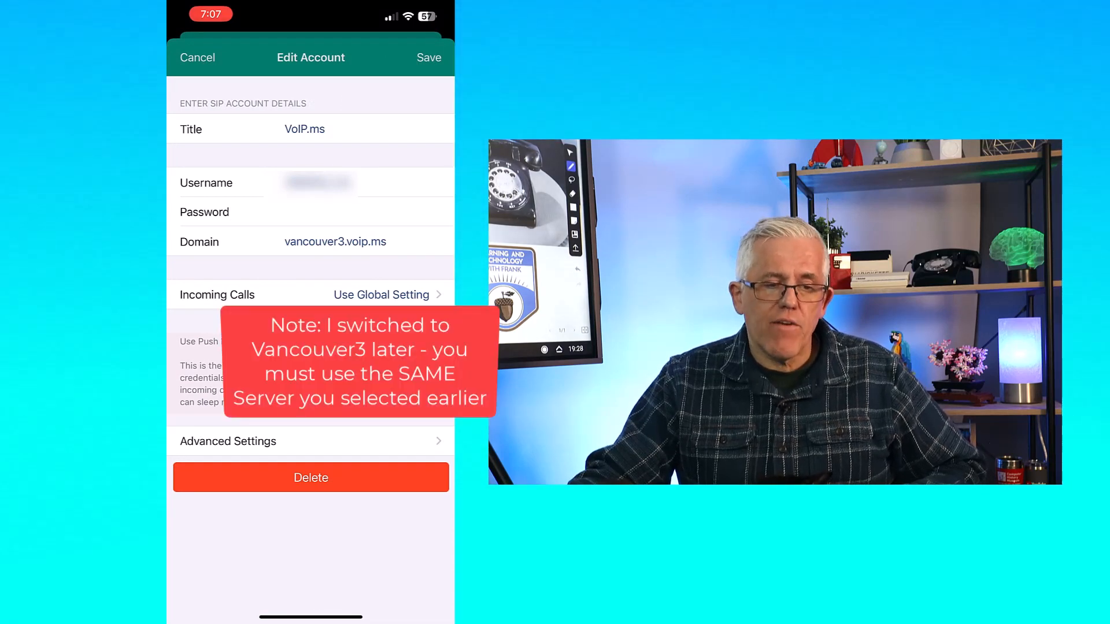
{"action": "left_click", "coordinate": [198, 57]}
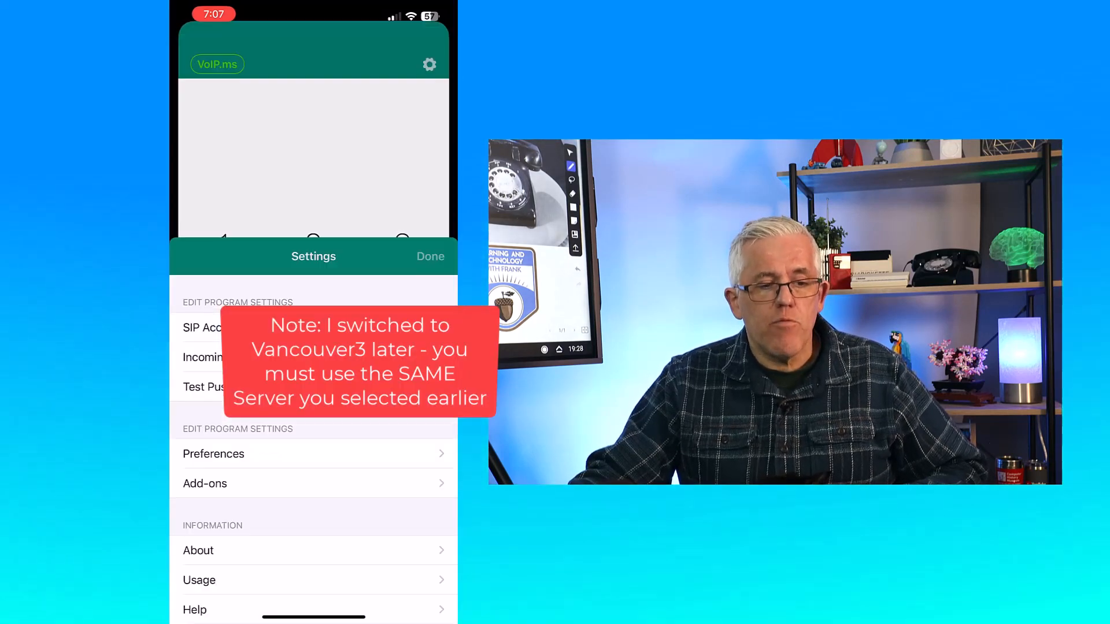
Leave Settings for the dialer, let the test call connect on the new number, then end it
{"action": "left_click", "coordinate": [430, 257]}
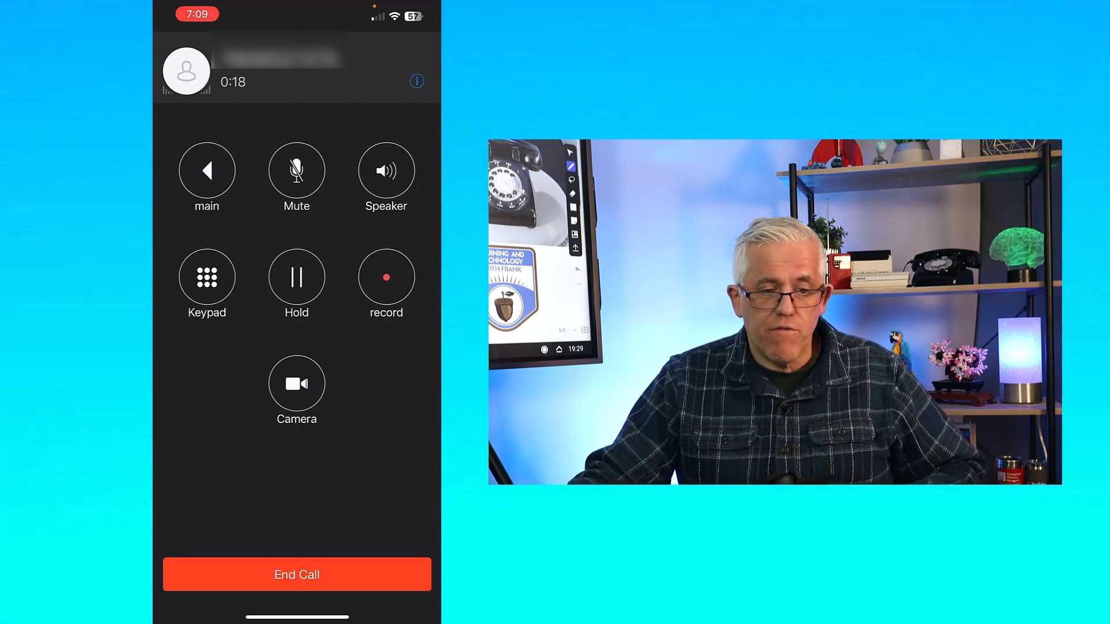
{"action": "left_click", "coordinate": [578, 47]}
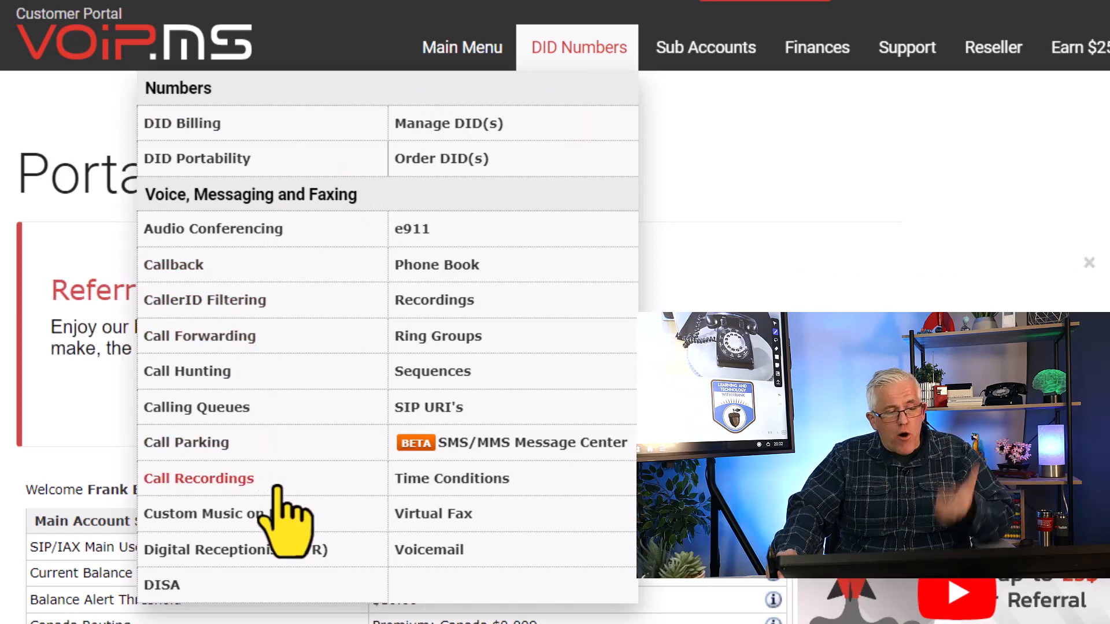
{"action": "mouse_move", "coordinate": [206, 513]}
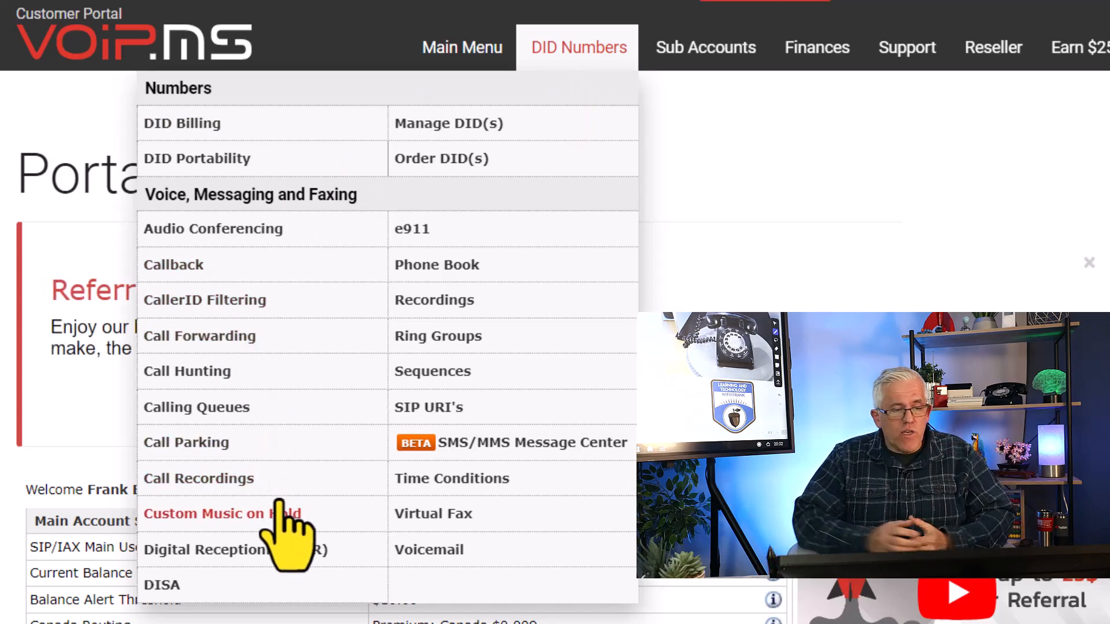